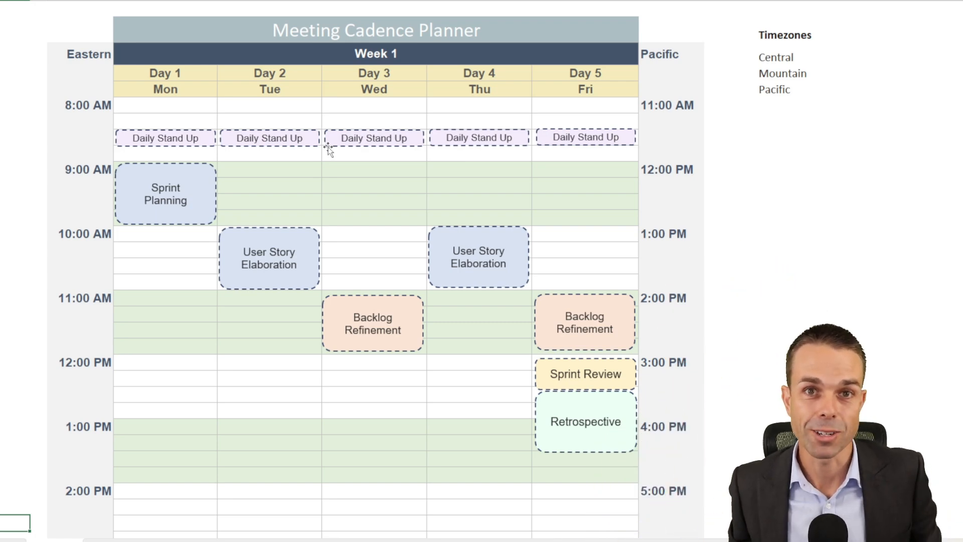
mouse_move(343, 156)
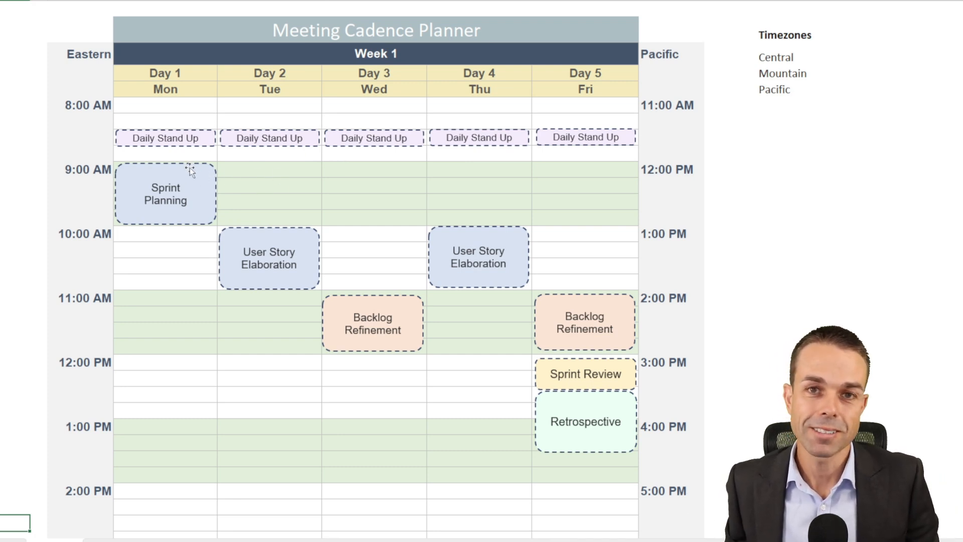
Move Monday's Sprint Planning to 11:00 AM and reschedule Tuesday's User Story Elaboration and stand-up.
left_click(165, 106)
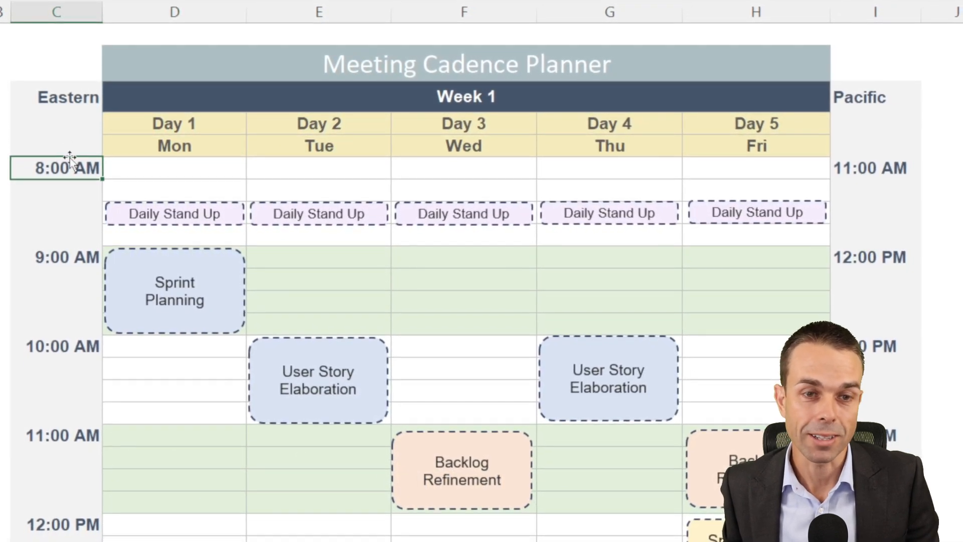
scroll("down", 3)
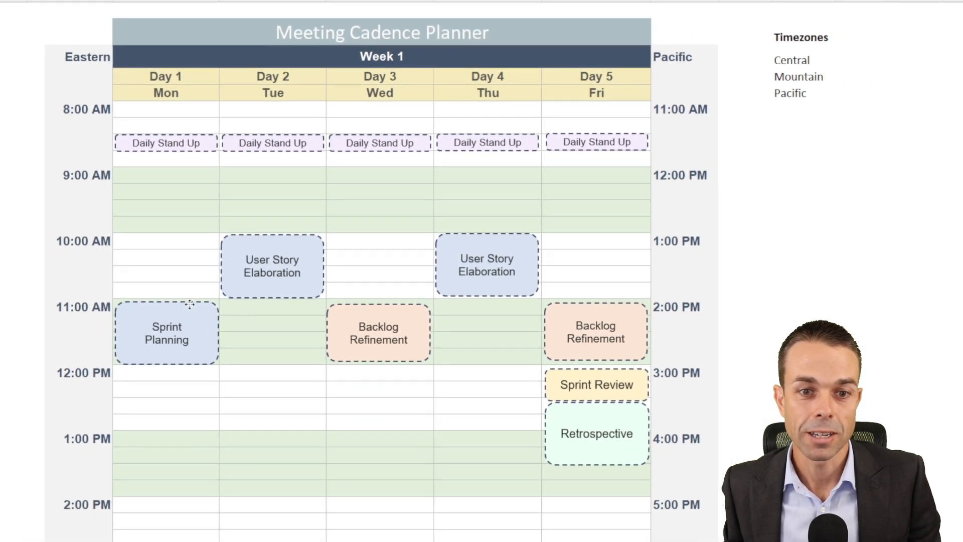
left_click(165, 332)
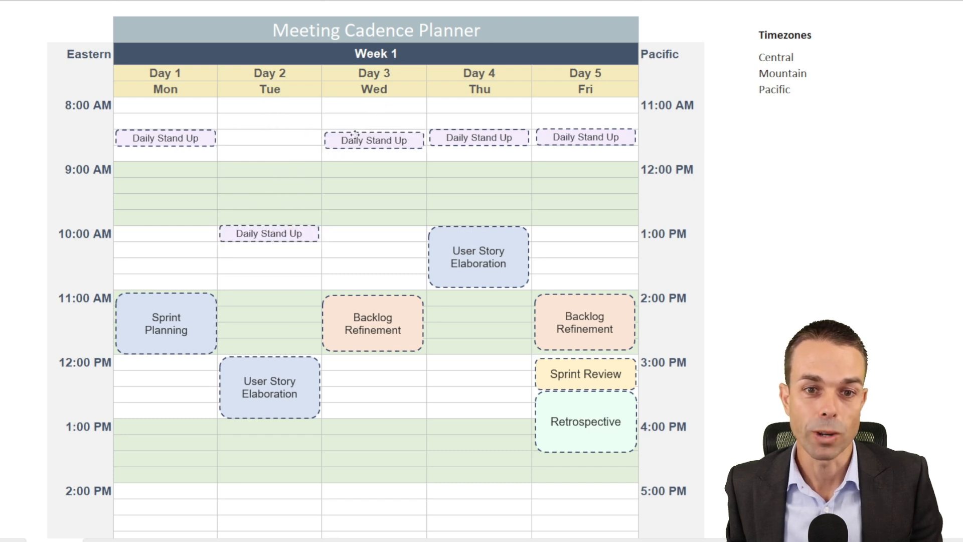
Move Wednesday's Daily Stand Up to 10:00 AM and set the converted timezone to Central.
left_click_drag(373, 140, 373, 233)
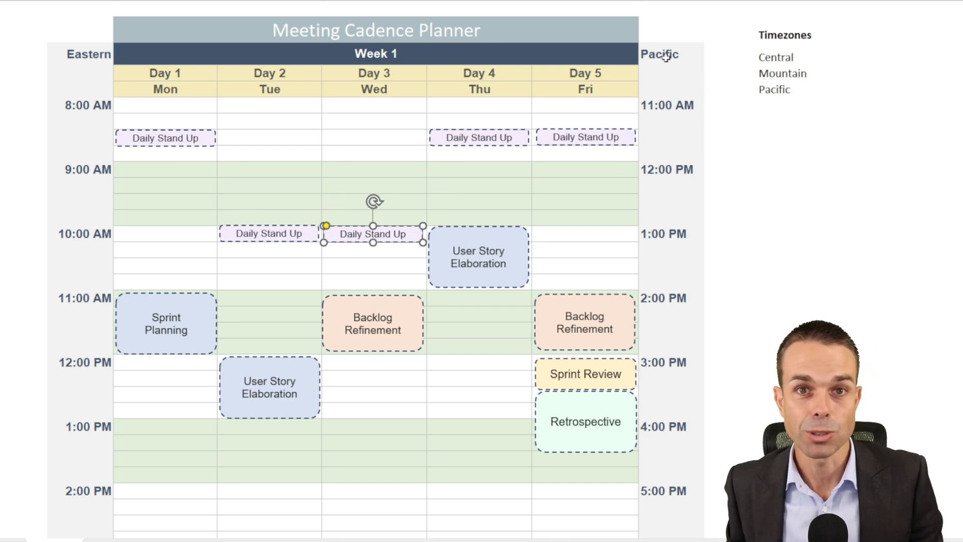
mouse_move(266, 227)
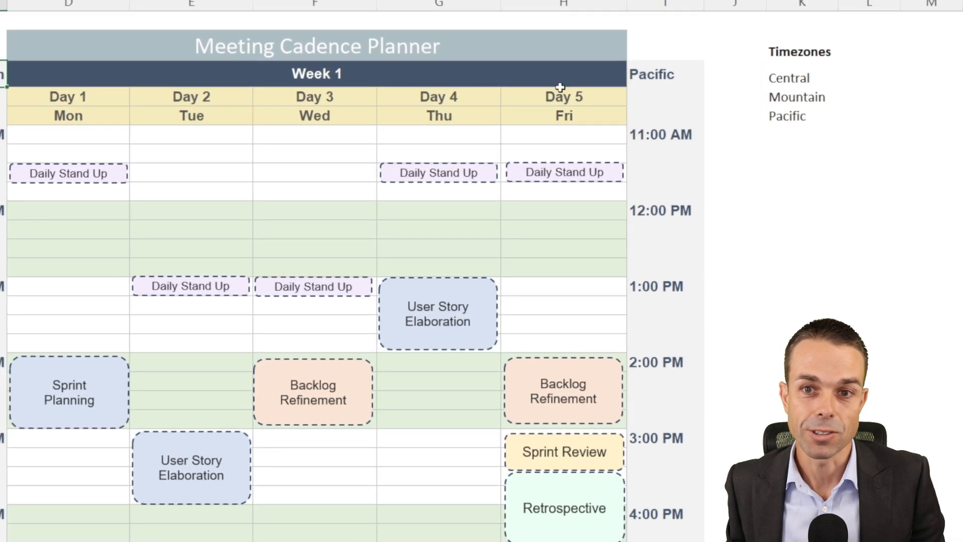
left_click(658, 95)
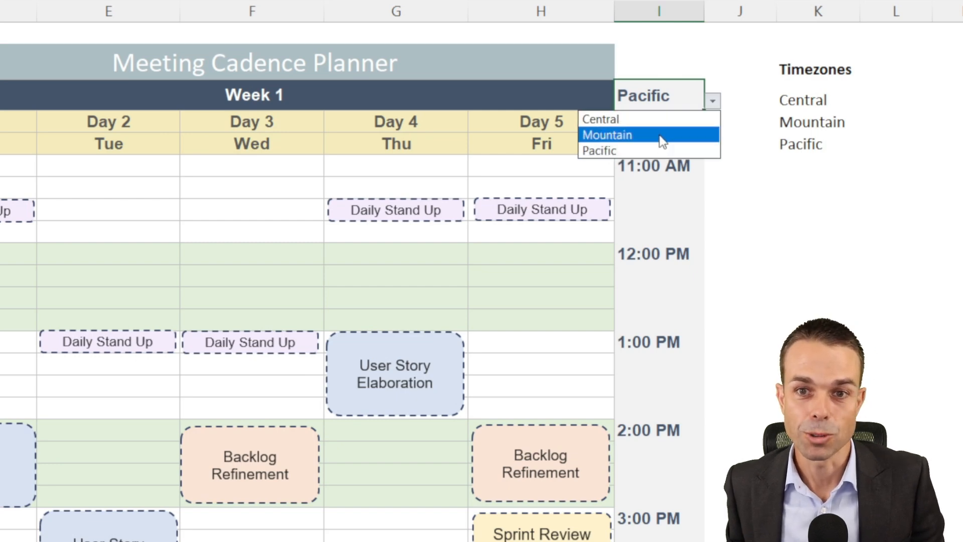
left_click(599, 119)
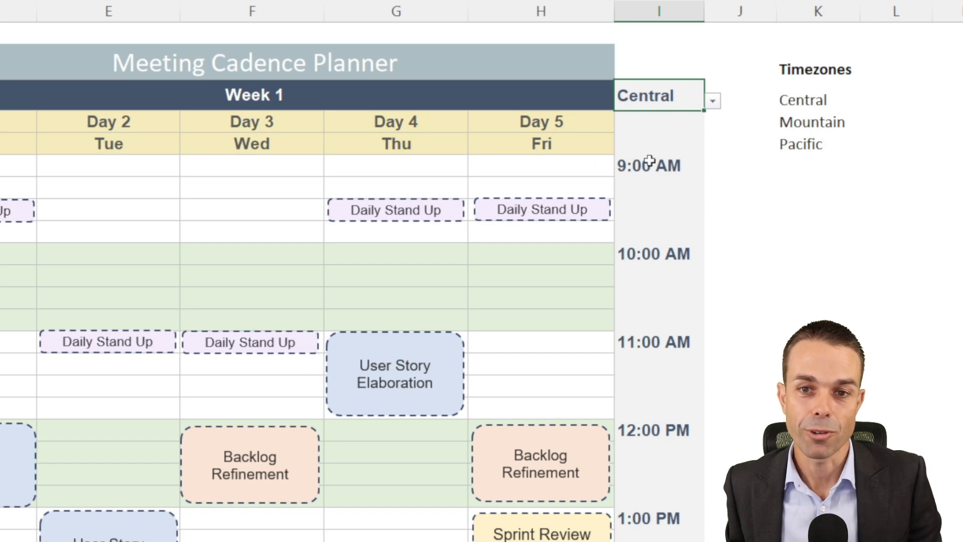
mouse_move(620, 341)
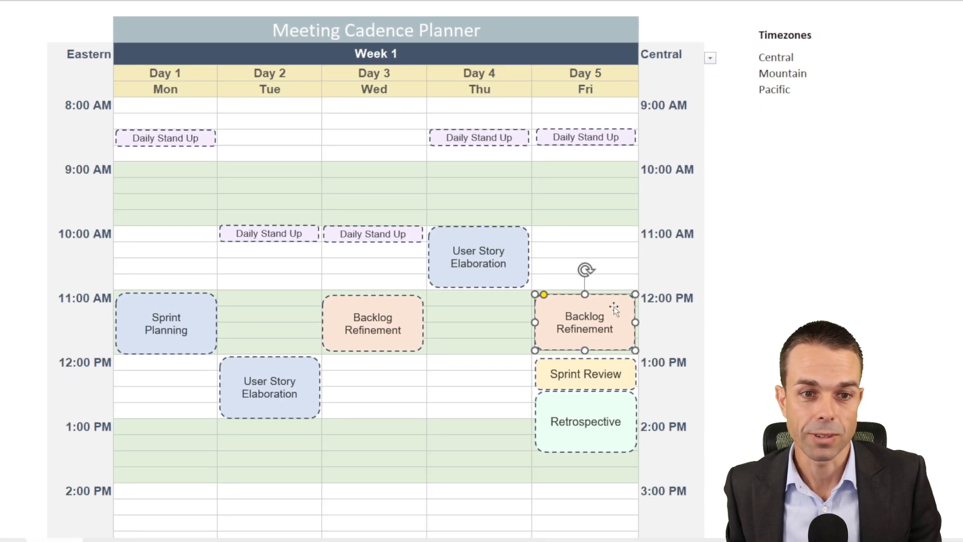
Move Friday's Backlog Refinement to 9:00 AM and start a blank sheet.
left_click_drag(585, 322, 583, 193)
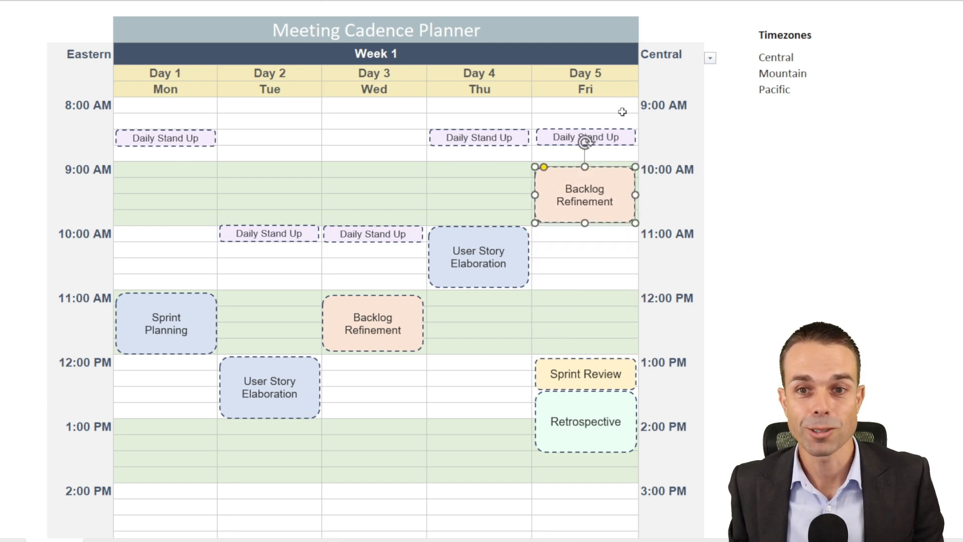
left_click(660, 54)
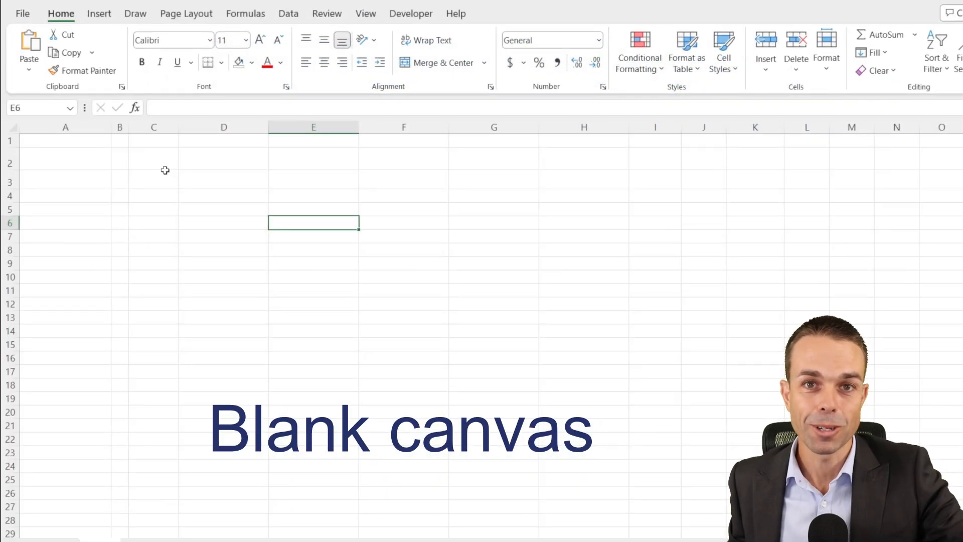
mouse_move(151, 157)
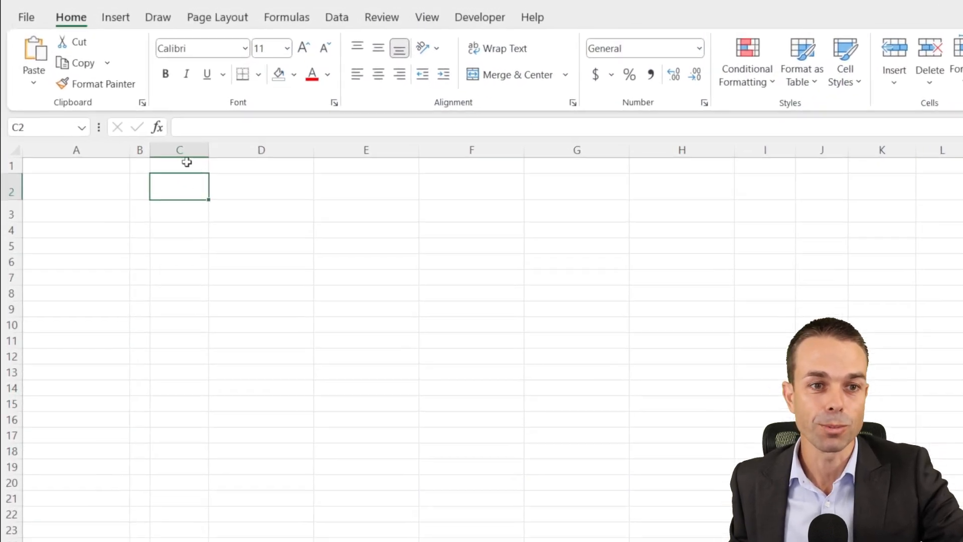
Merge C2:I2 into a blue-grey title bar reading Meeting Cadence Planner in white.
left_click_drag(180, 187, 886, 217)
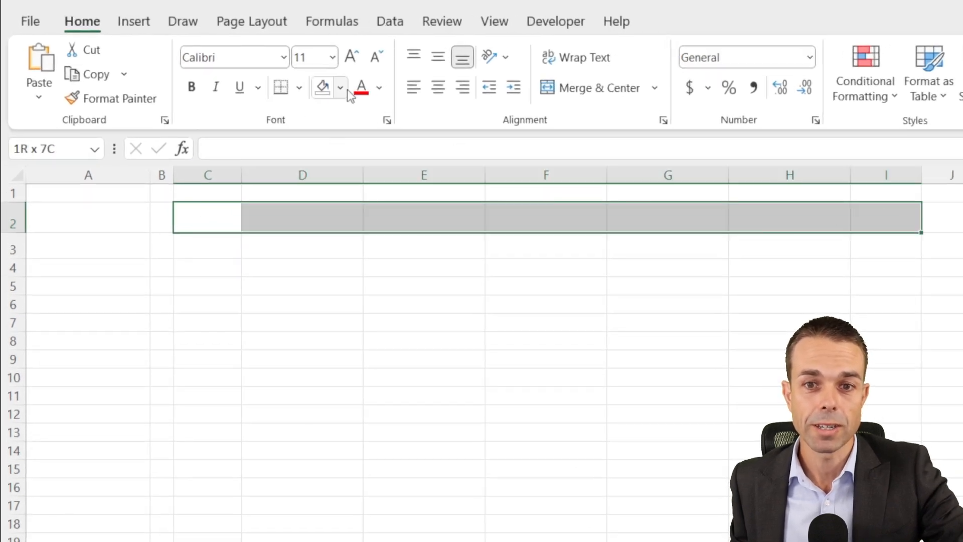
left_click(340, 87)
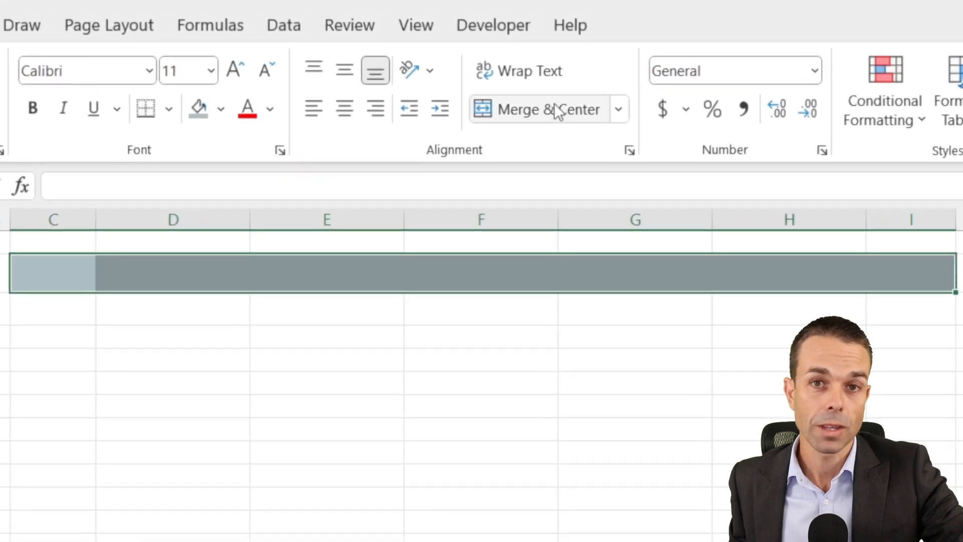
left_click(536, 108)
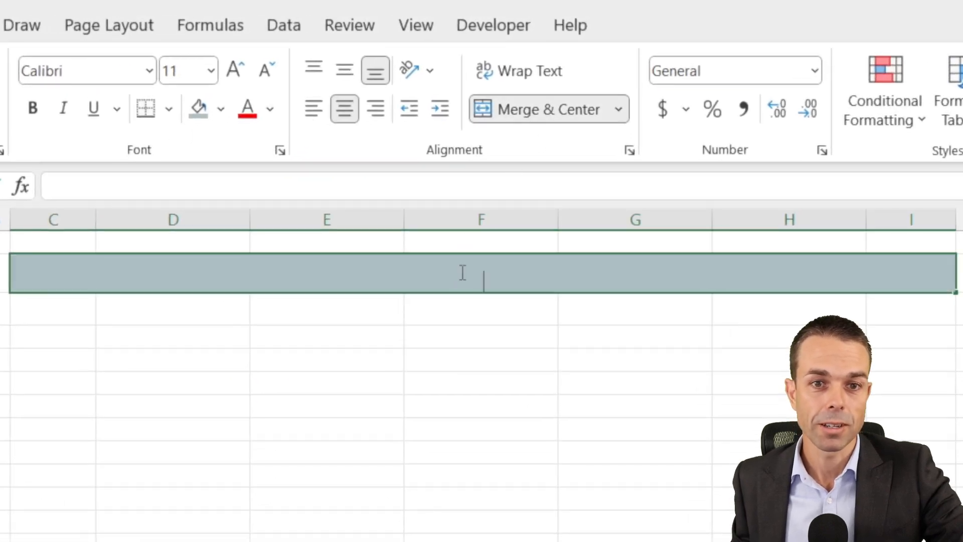
type("Meeting Cadence Planner")
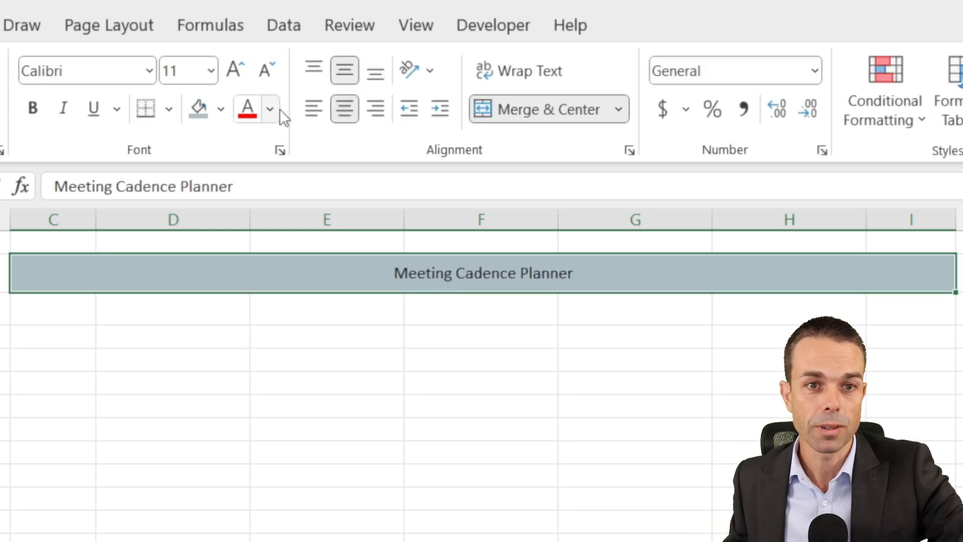
left_click(247, 108)
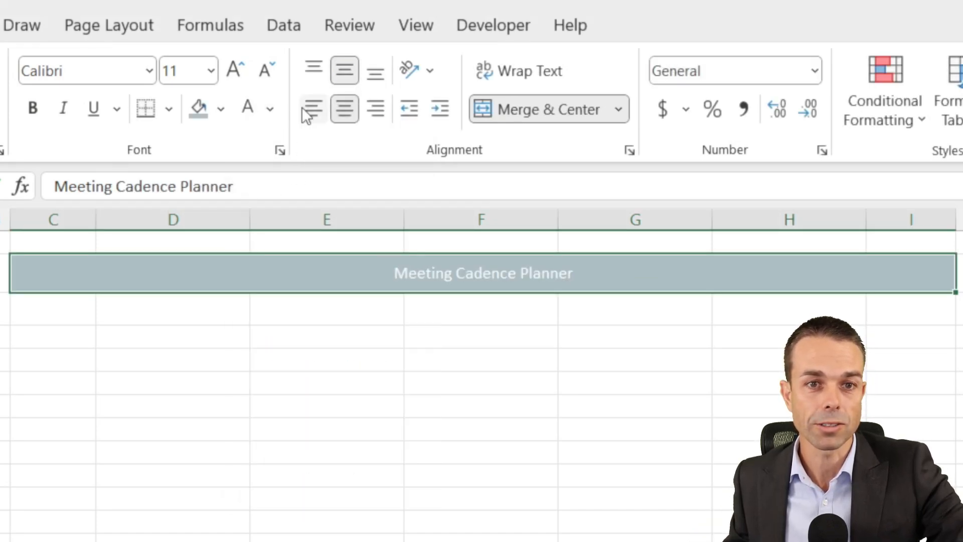
left_click(234, 70)
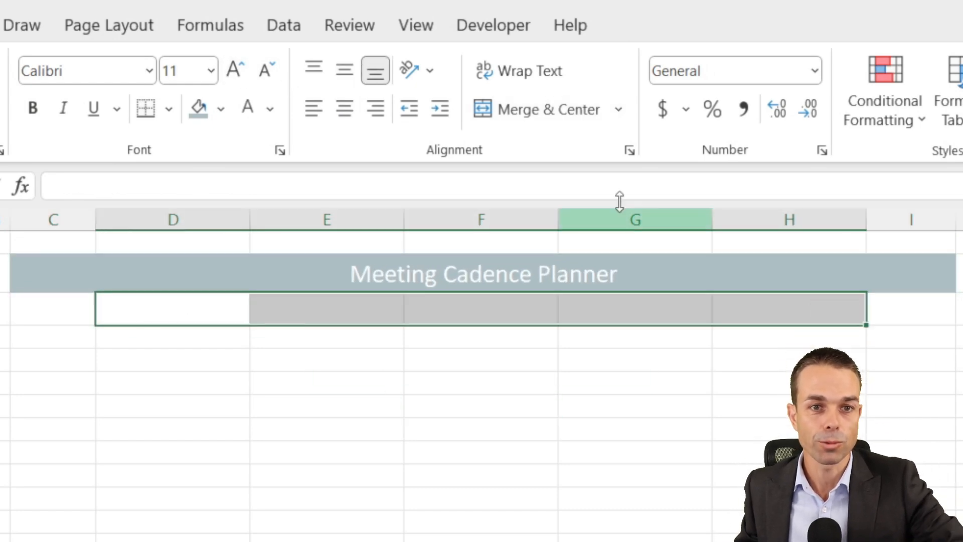
Add a dark navy merged Week 1 bar under the title and start the Day labels.
left_click(221, 109)
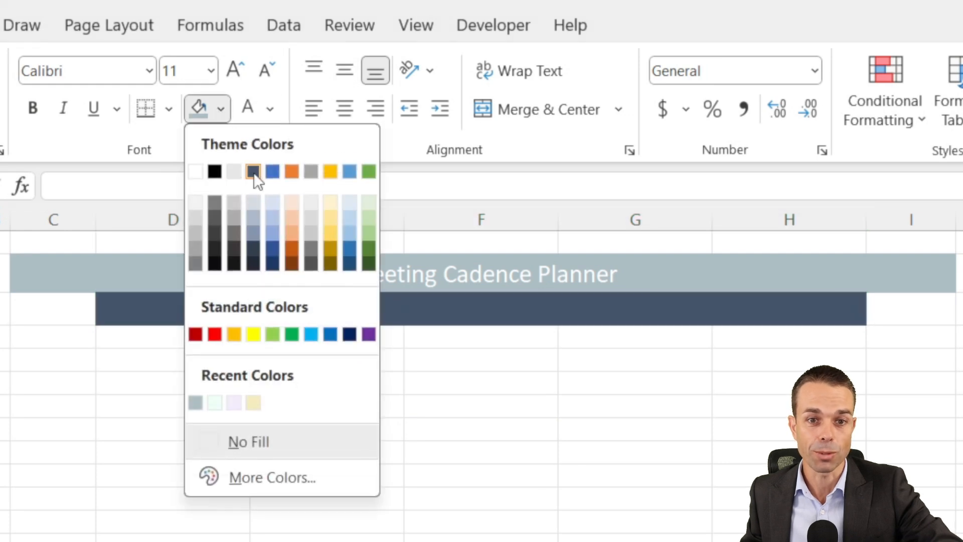
left_click(253, 172)
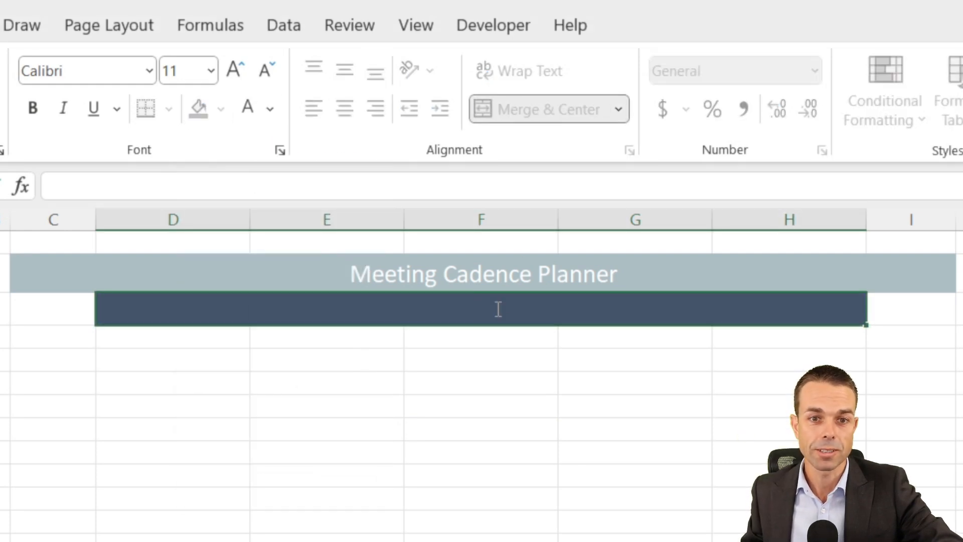
type("Week 1")
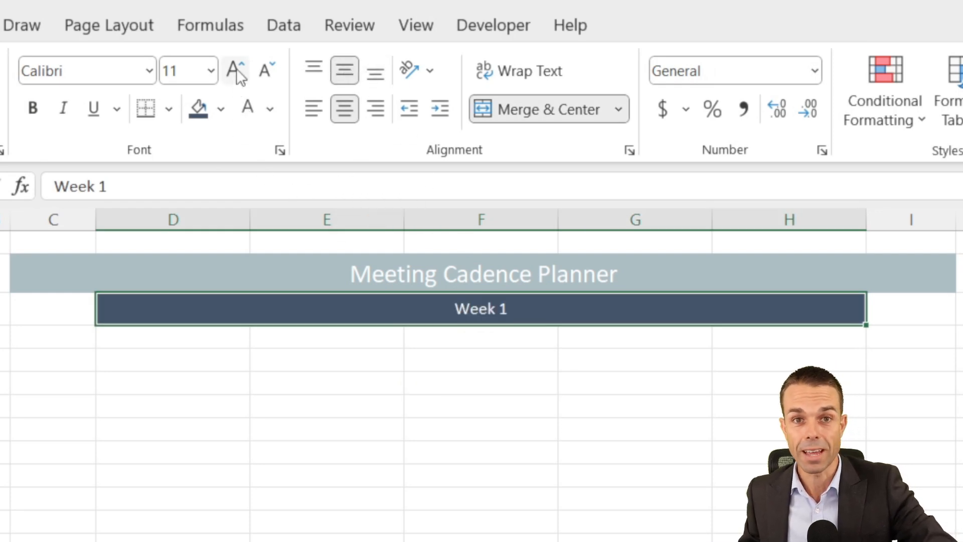
type("Day 1")
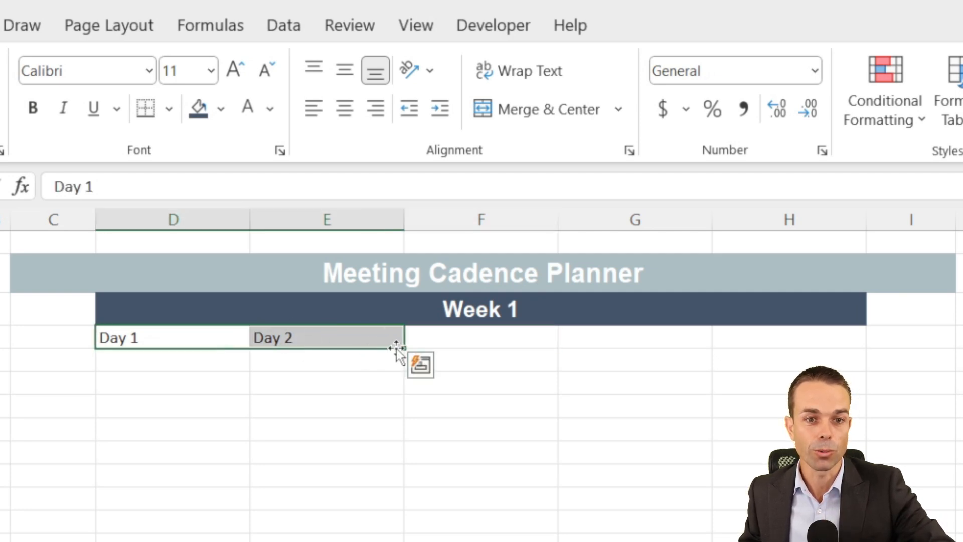
Fill Day 1 to Day 5 across the grid, centre them and shade the row pale yellow.
left_click_drag(398, 344, 792, 338)
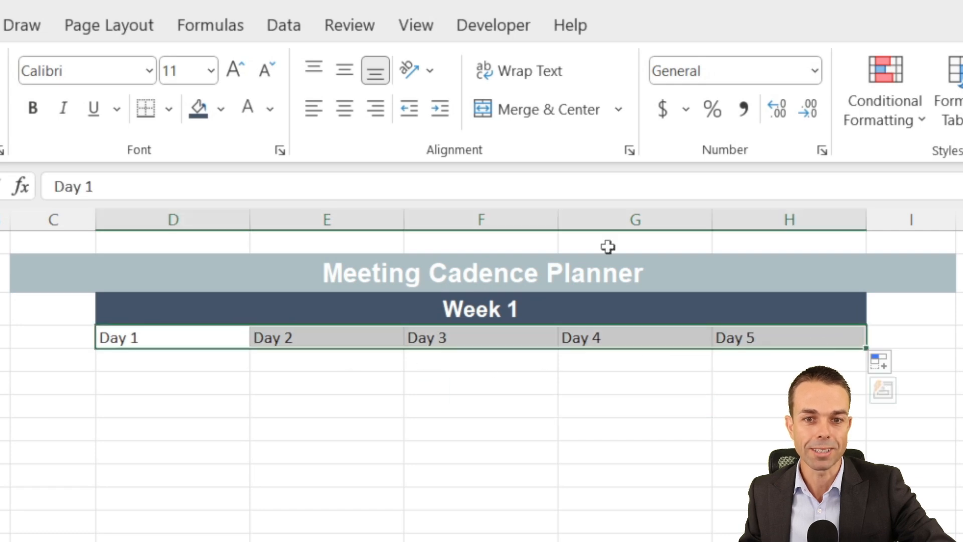
left_click(344, 69)
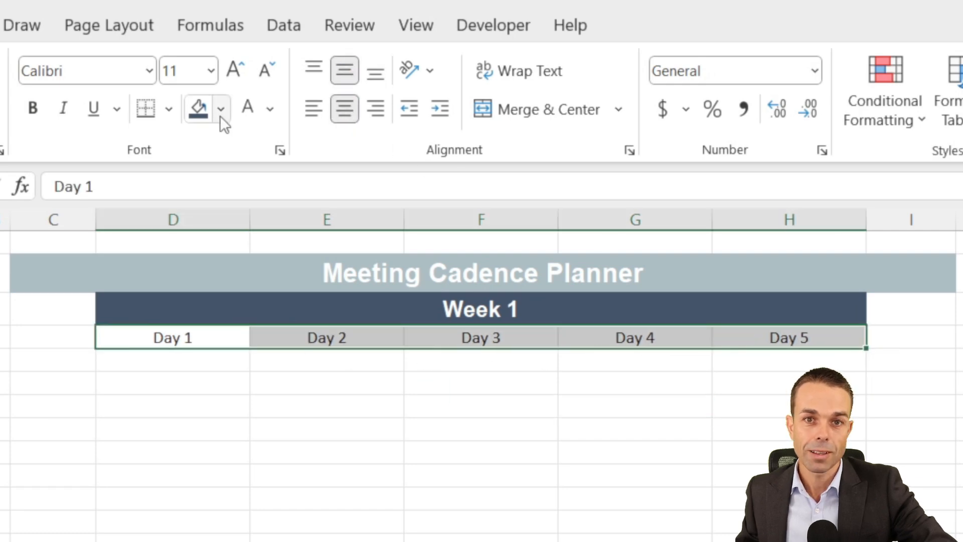
left_click(222, 108)
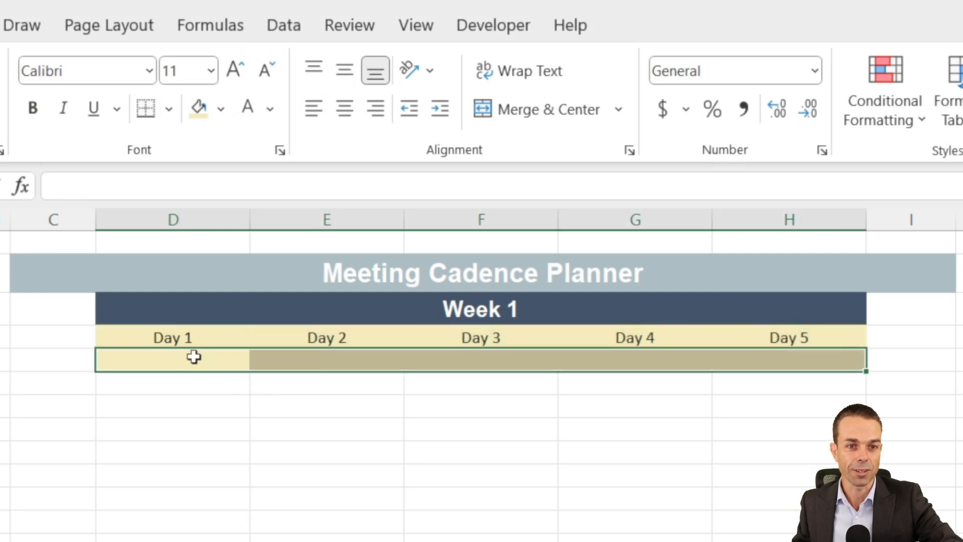
List Mon through Fri beneath the Day 1 to Day 5 headings.
type("Mon")
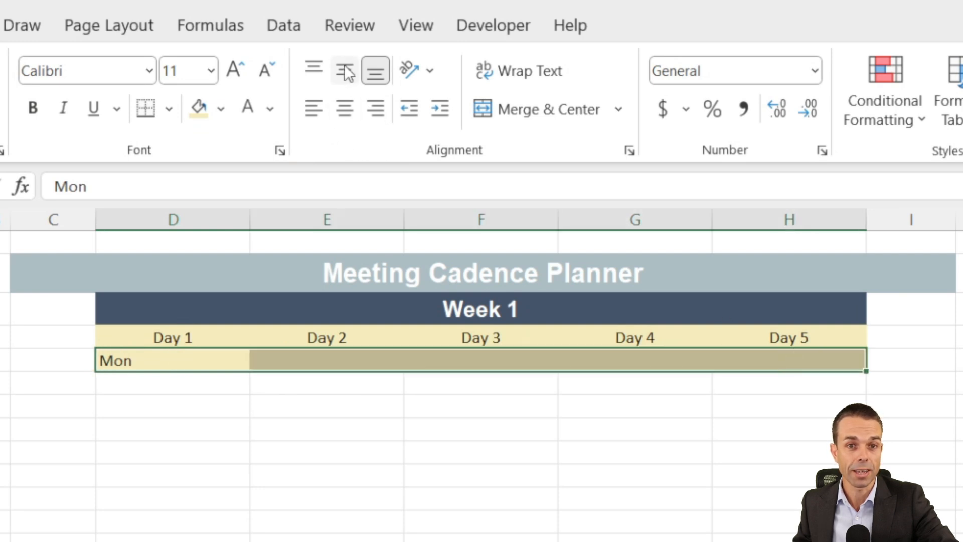
left_click(344, 70)
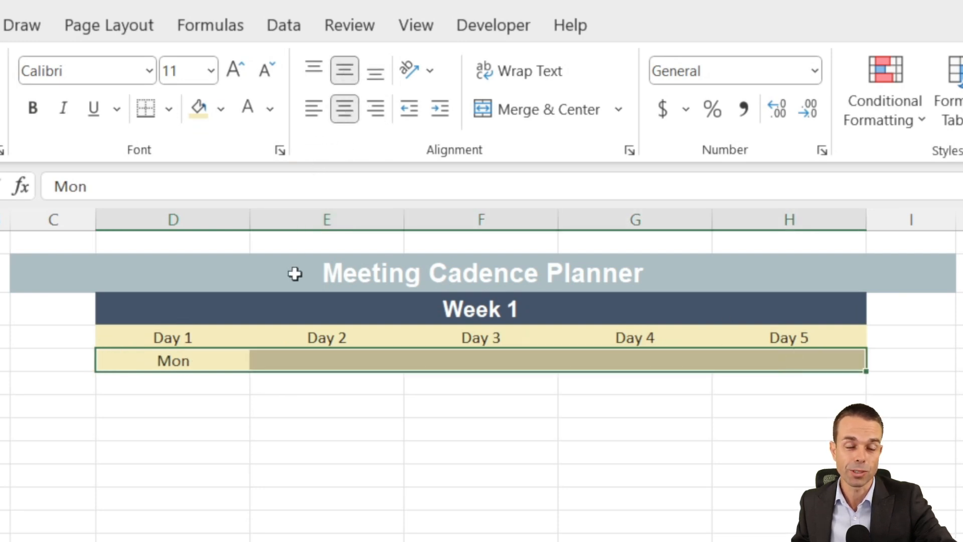
left_click(326, 359)
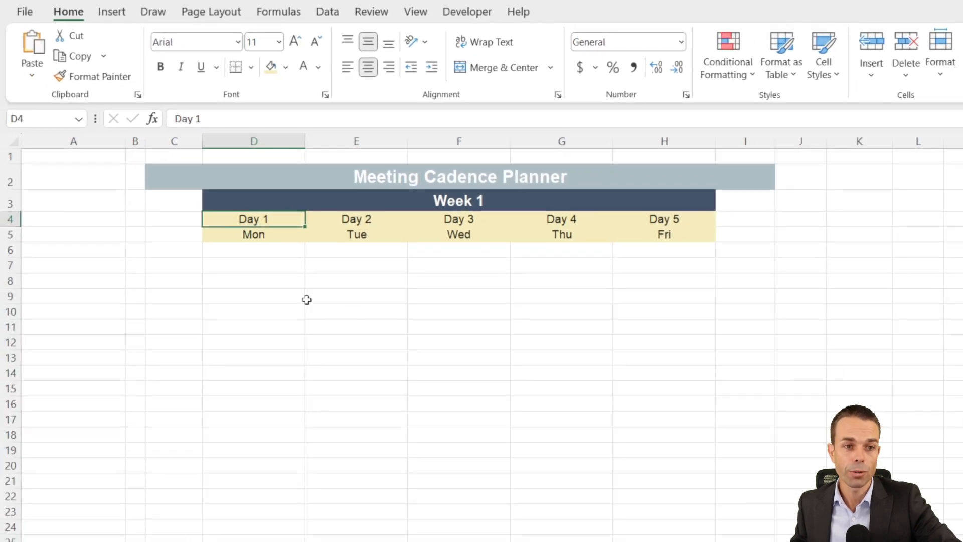
Give the week grid D6:H37 light grey outline and inside borders via More Borders.
scroll("down", 3)
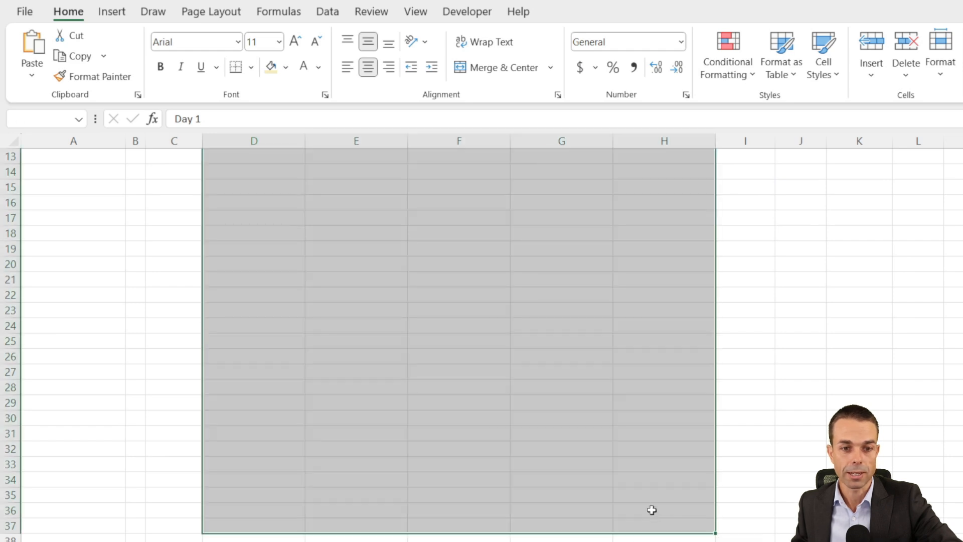
scroll("up", 3)
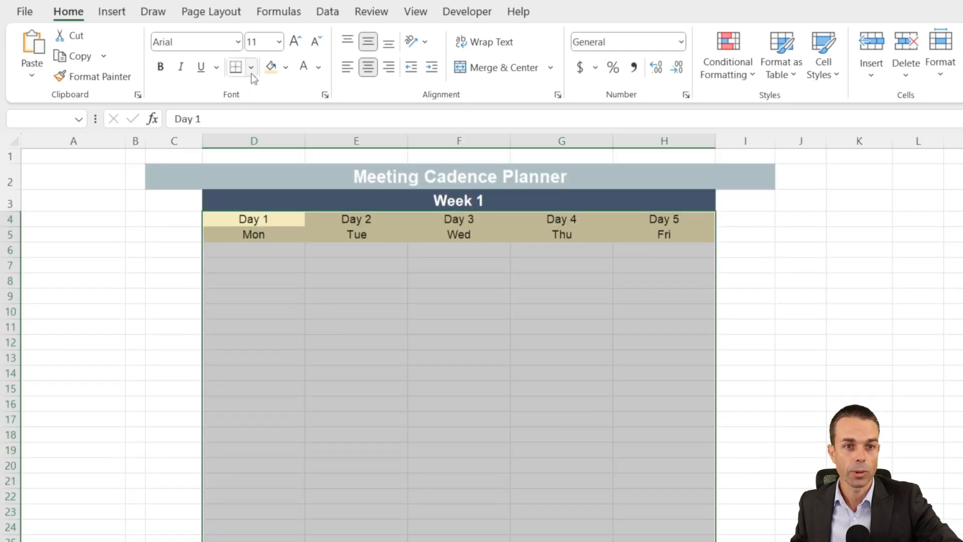
left_click(250, 68)
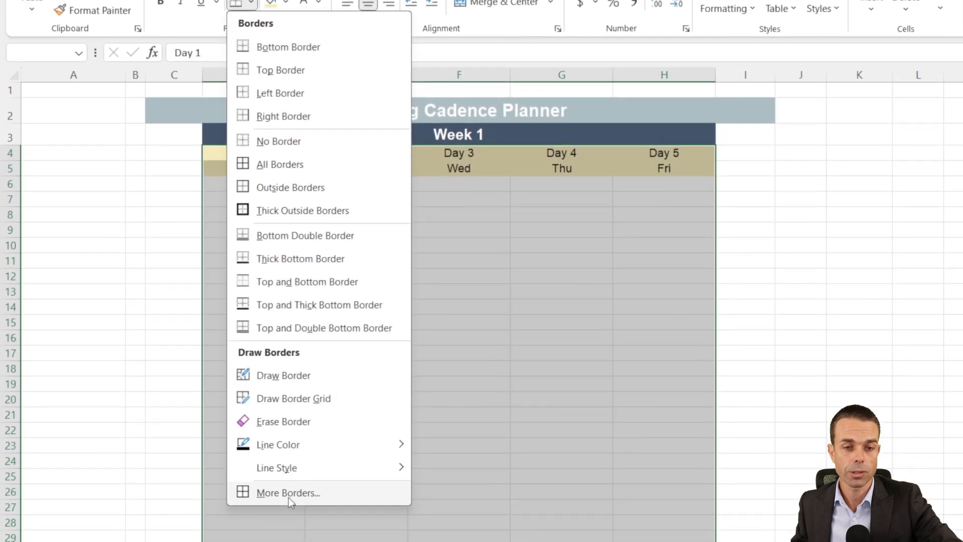
left_click(288, 491)
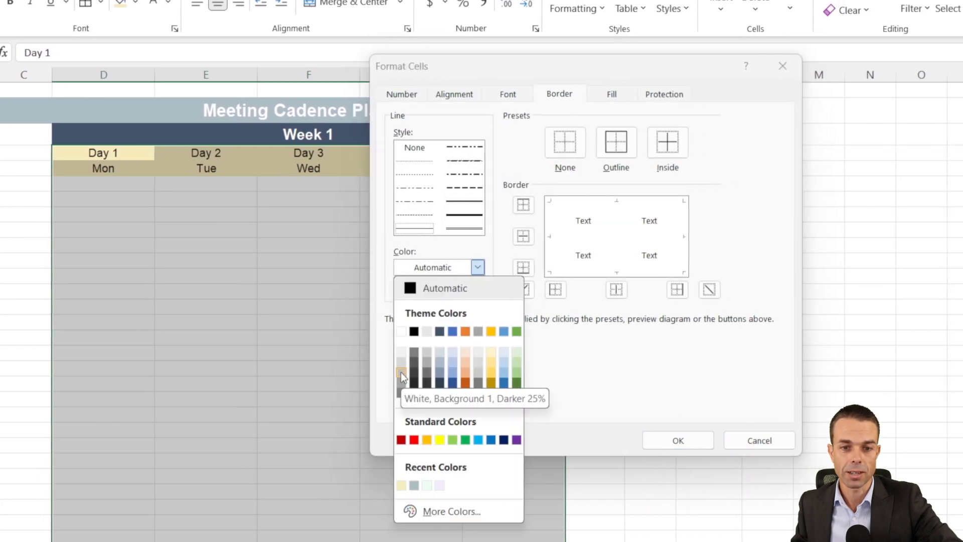
left_click(401, 374)
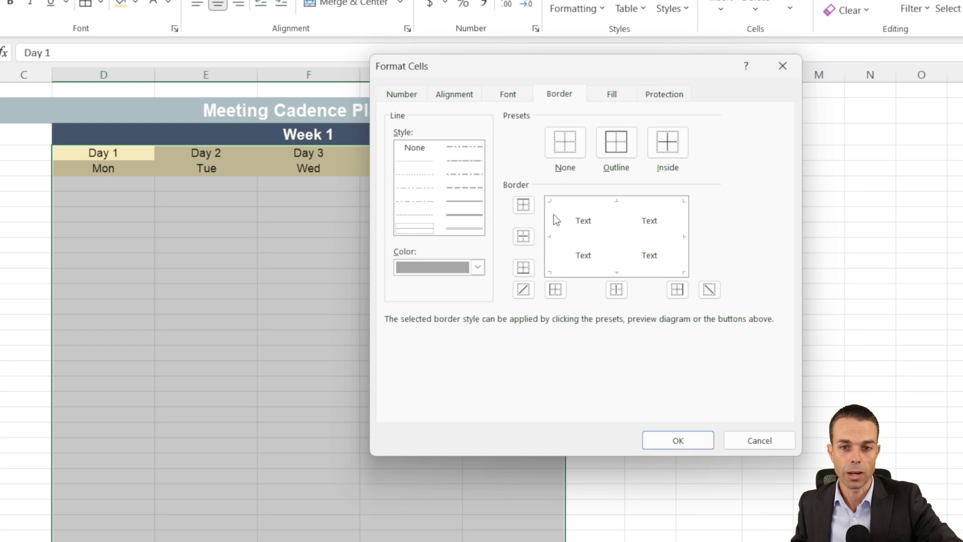
left_click(667, 142)
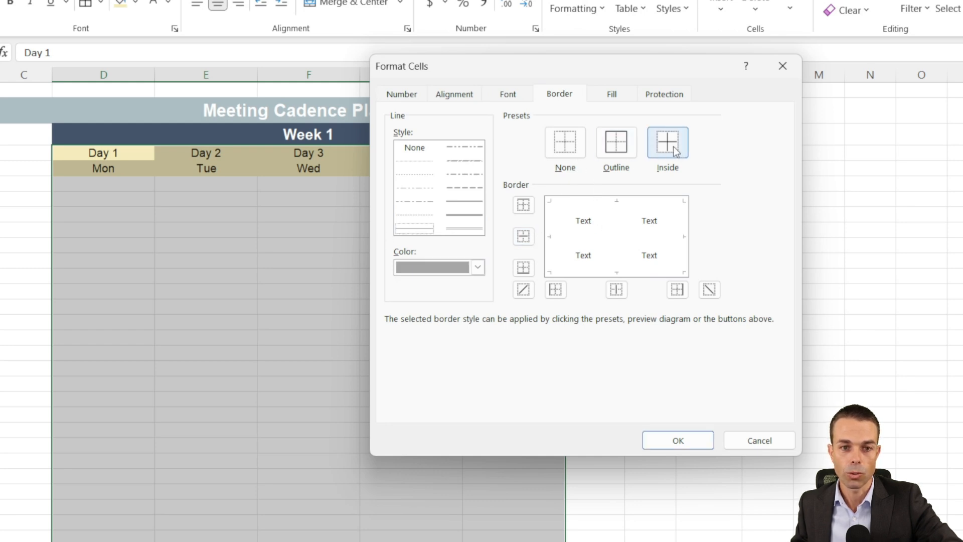
left_click(614, 142)
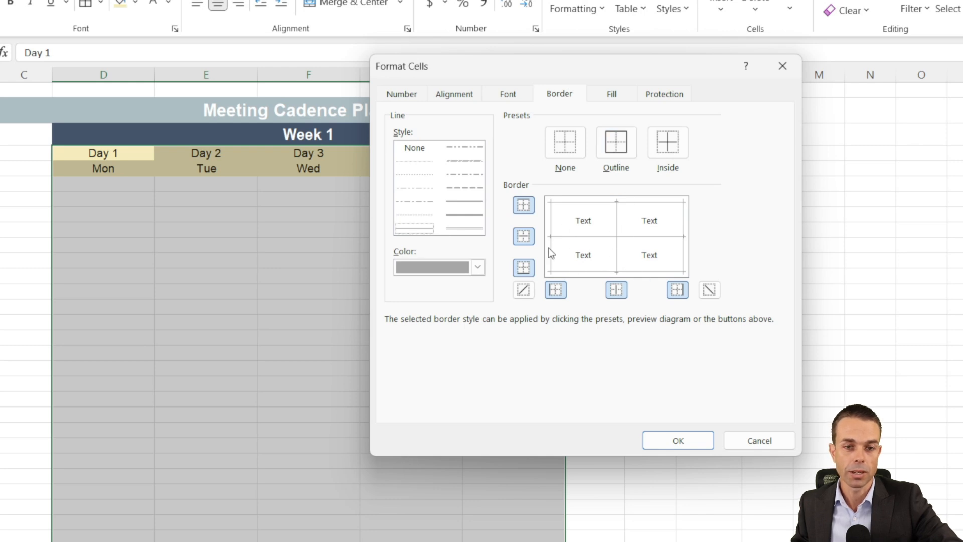
left_click(677, 440)
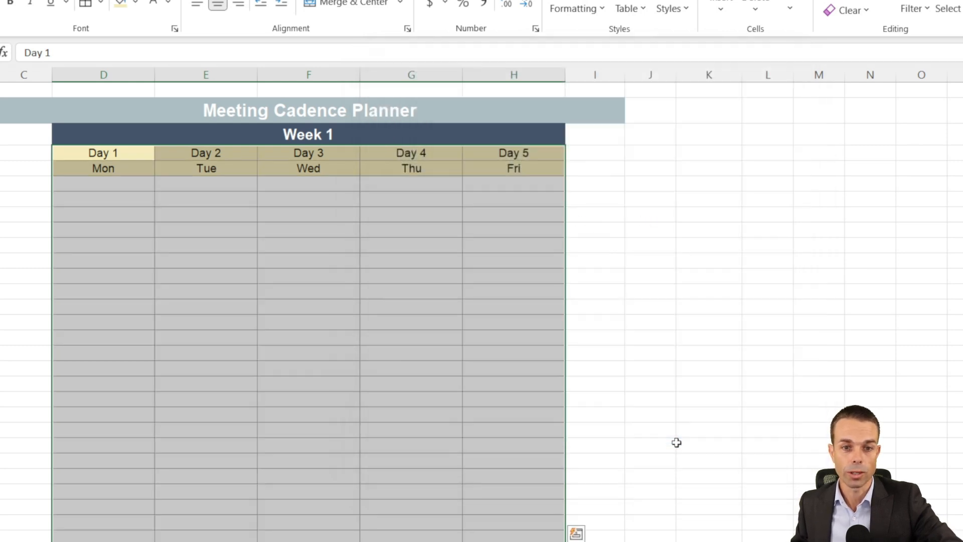
Reopen the border settings and pick a different grey for the grid lines.
left_click(86, 3)
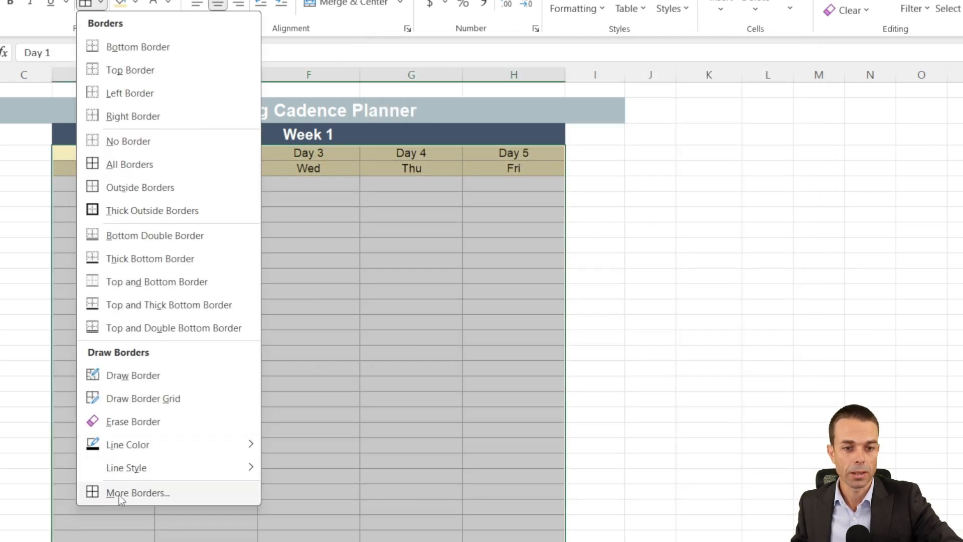
left_click(137, 492)
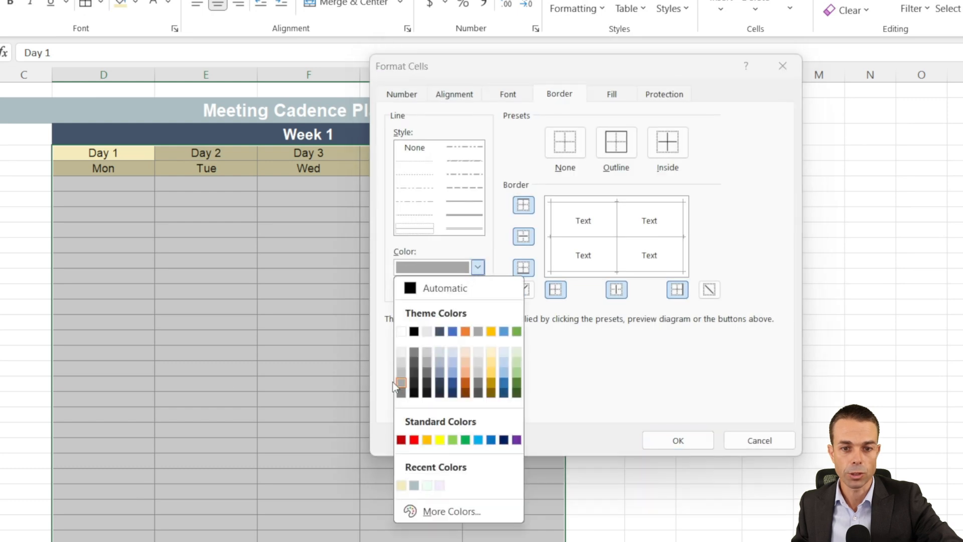
left_click(401, 382)
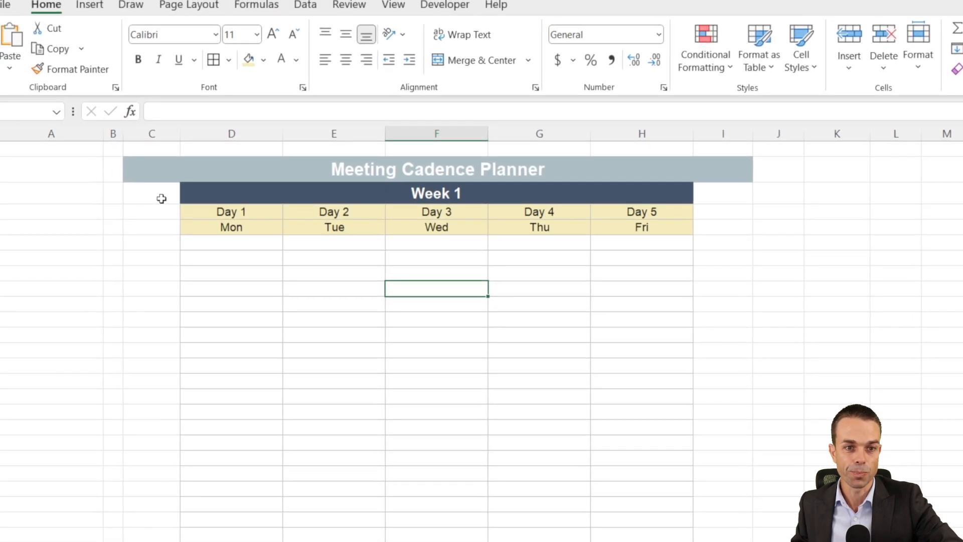
Shade the time column C6:C37 light grey beside the week grid.
scroll("down", 3)
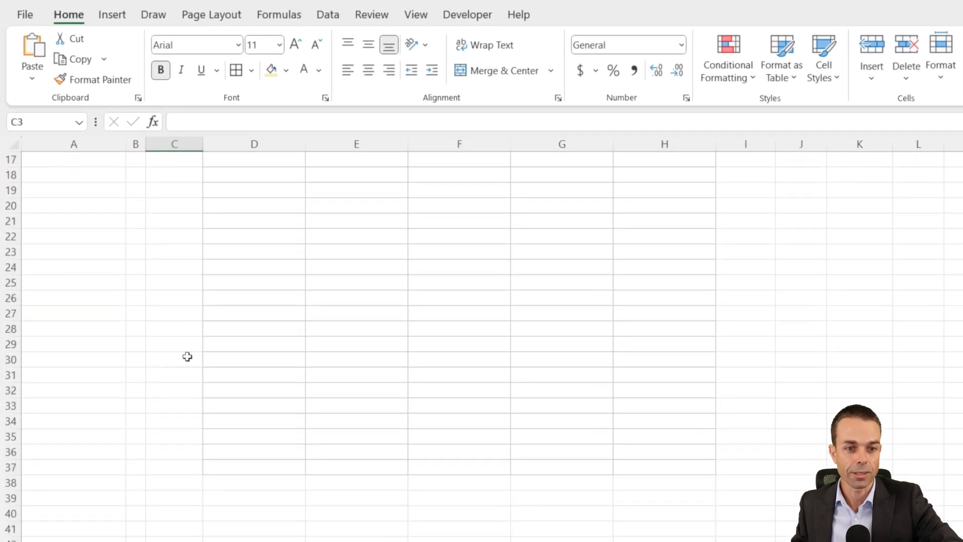
scroll("up", 3)
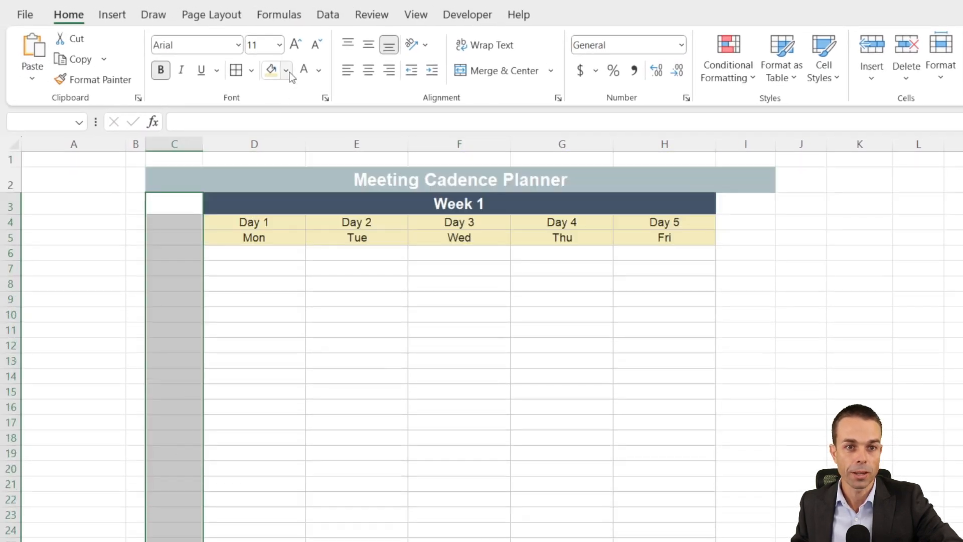
left_click(286, 70)
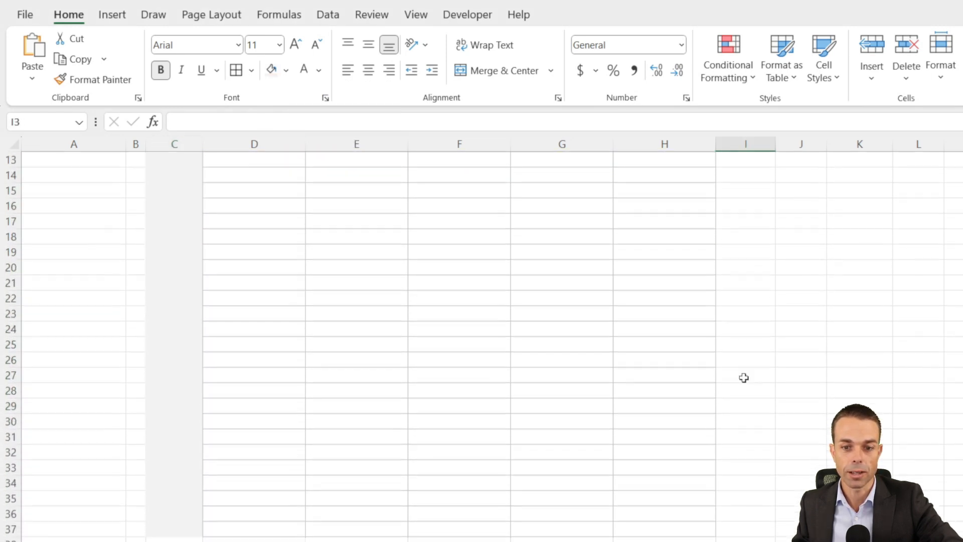
scroll("up", 3)
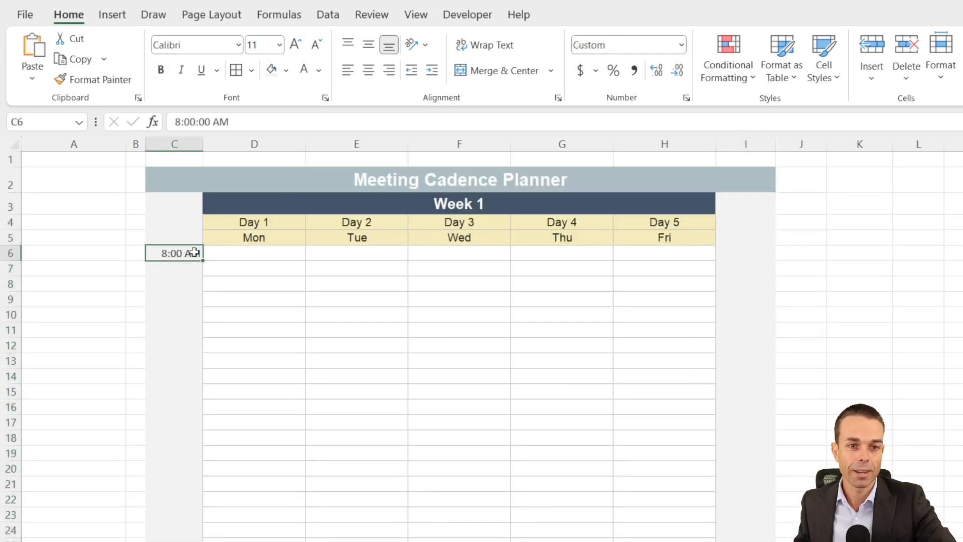
Format the time column with a custom h:mm AM/PM format, without seconds.
scroll("down", 3)
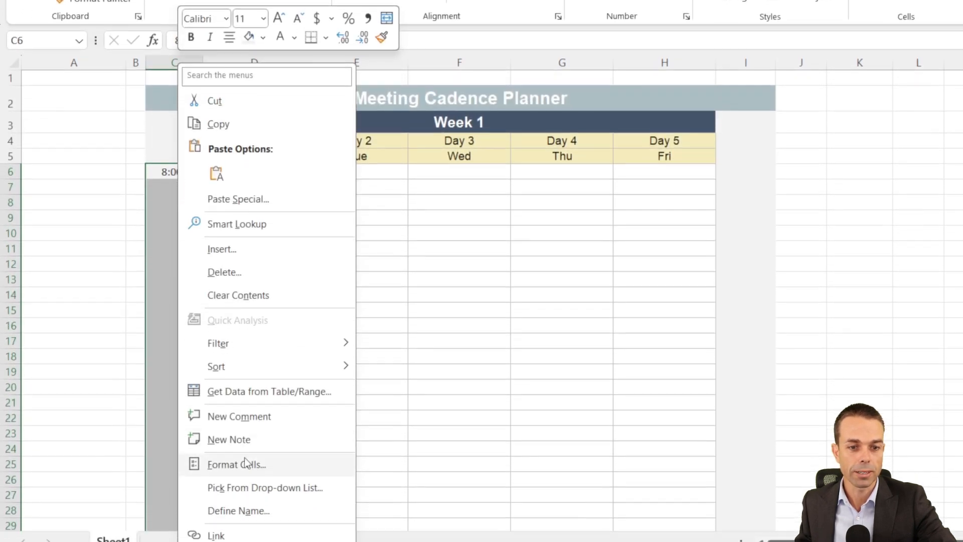
left_click(236, 463)
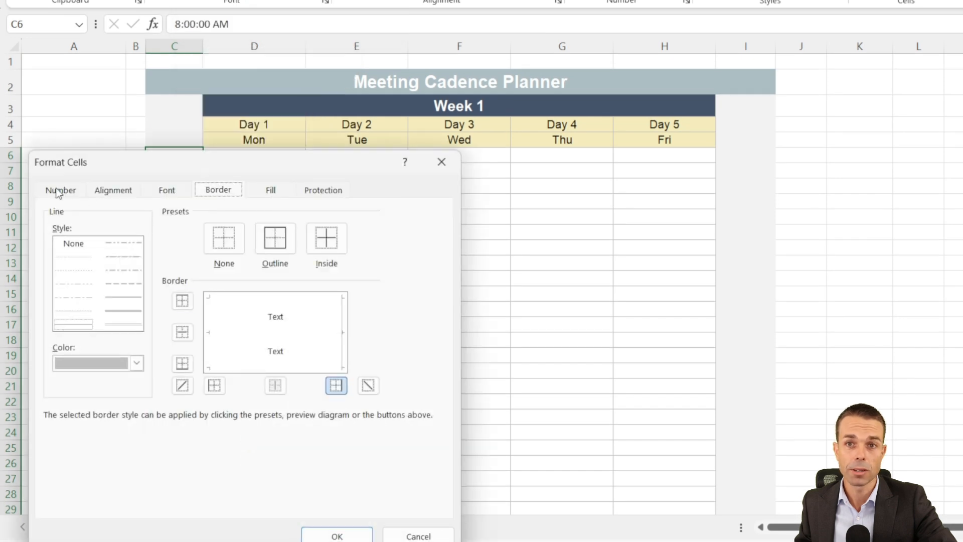
left_click(60, 190)
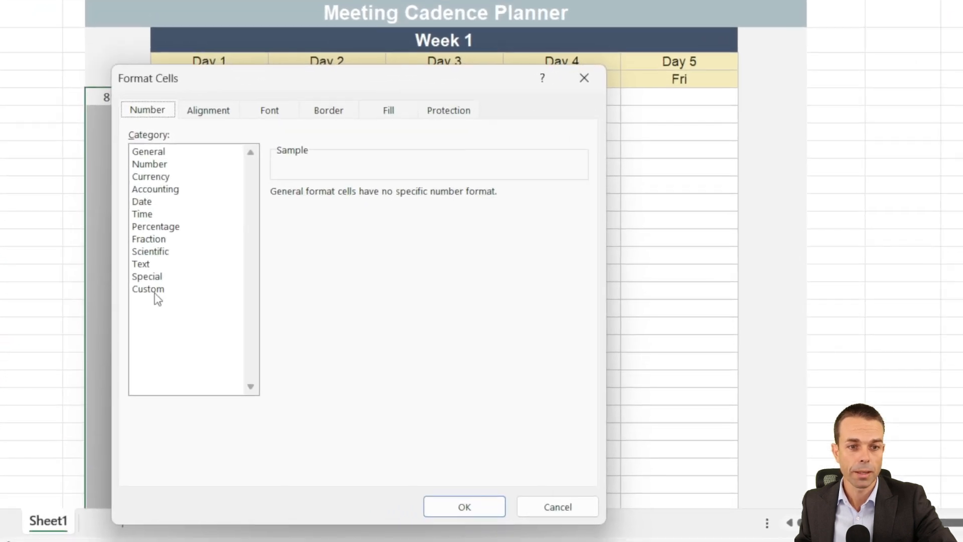
left_click(142, 213)
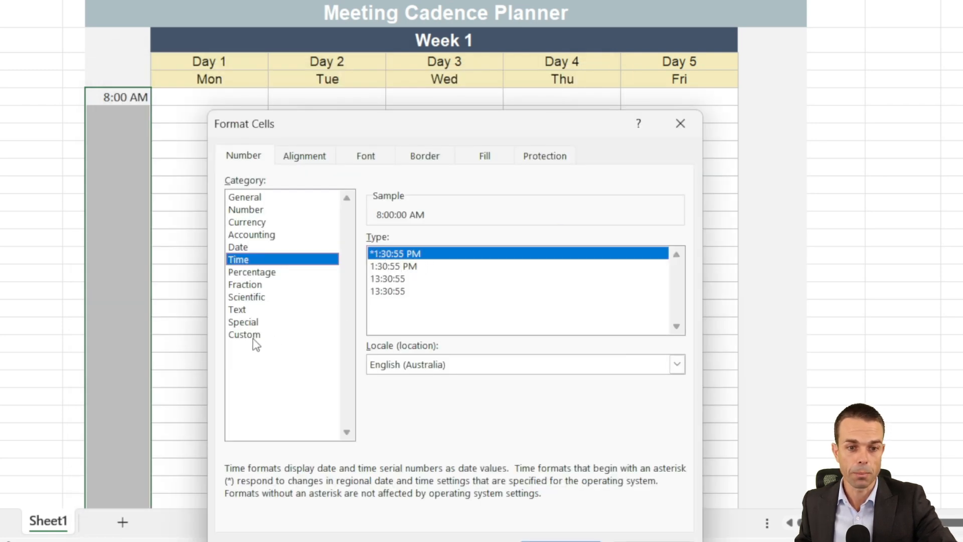
left_click(244, 334)
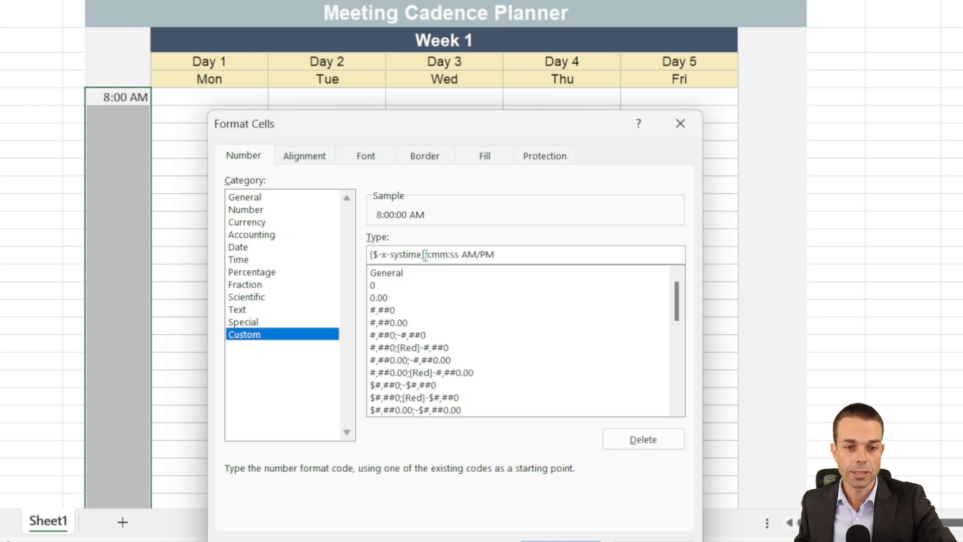
type("h:mm:ss AM/PM")
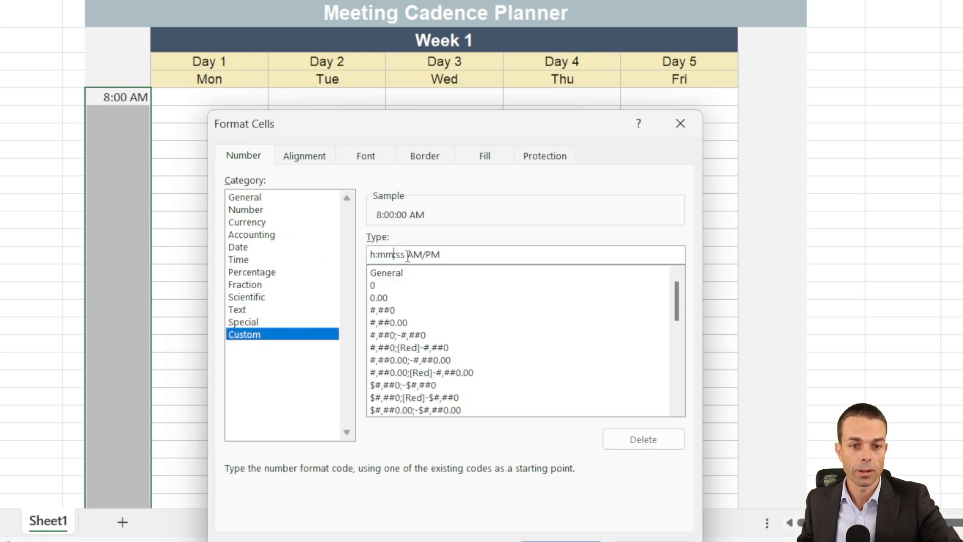
key("Backspace")
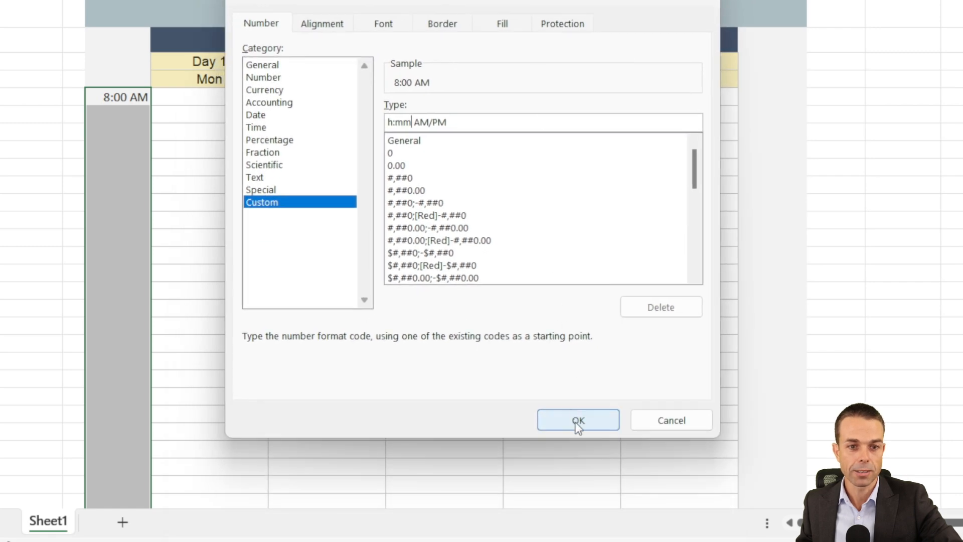
left_click(578, 419)
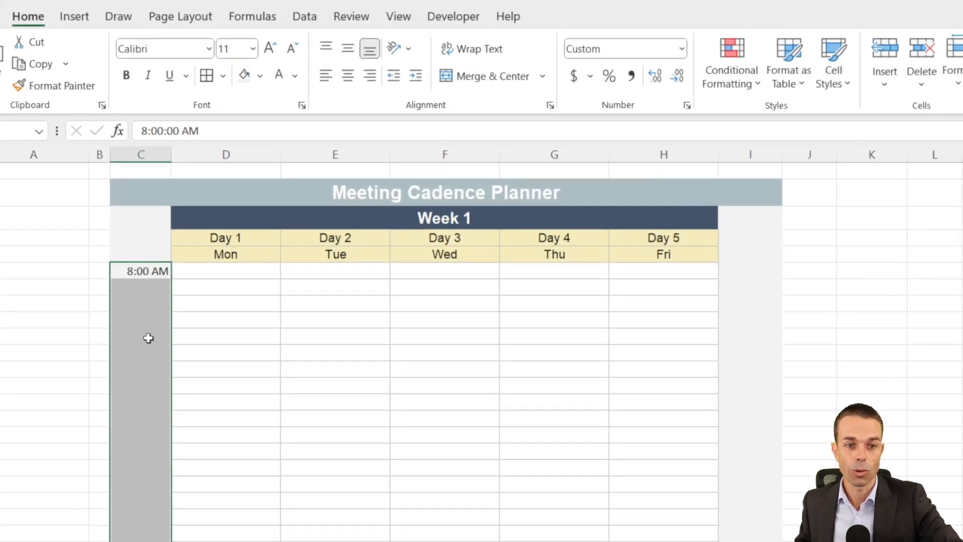
Enter 9:00 AM four rows below 8:00 AM, fill hourly times down the column and make them bold.
left_click(226, 286)
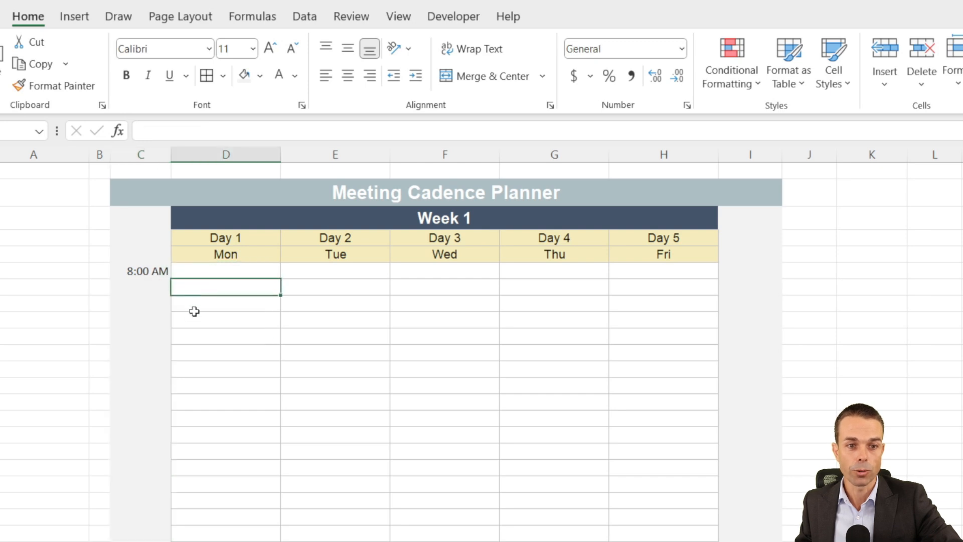
left_click(225, 319)
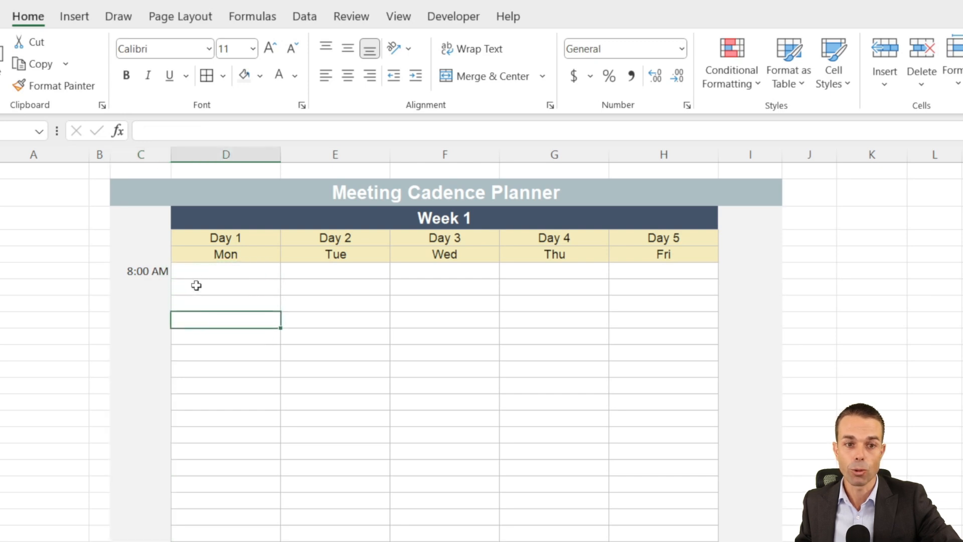
left_click(151, 333)
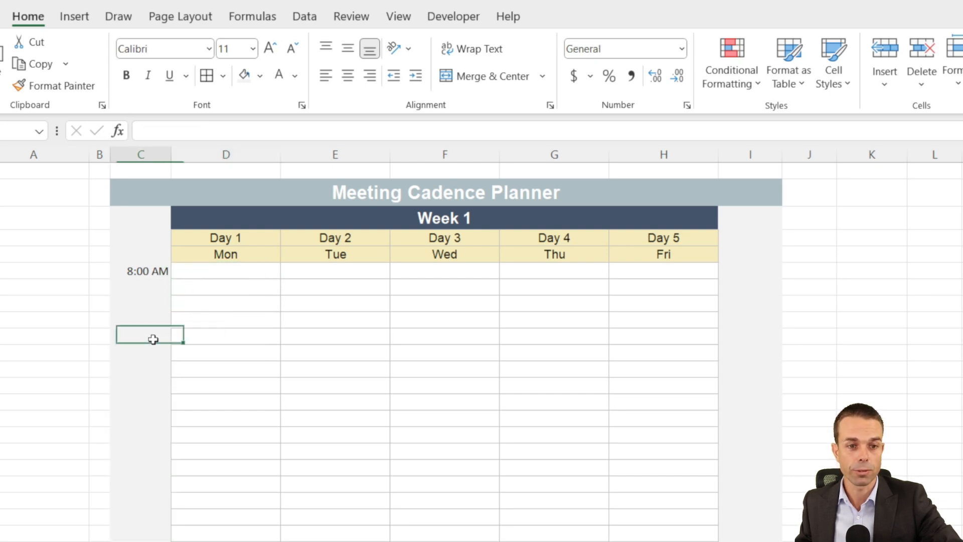
type("9:00 AM")
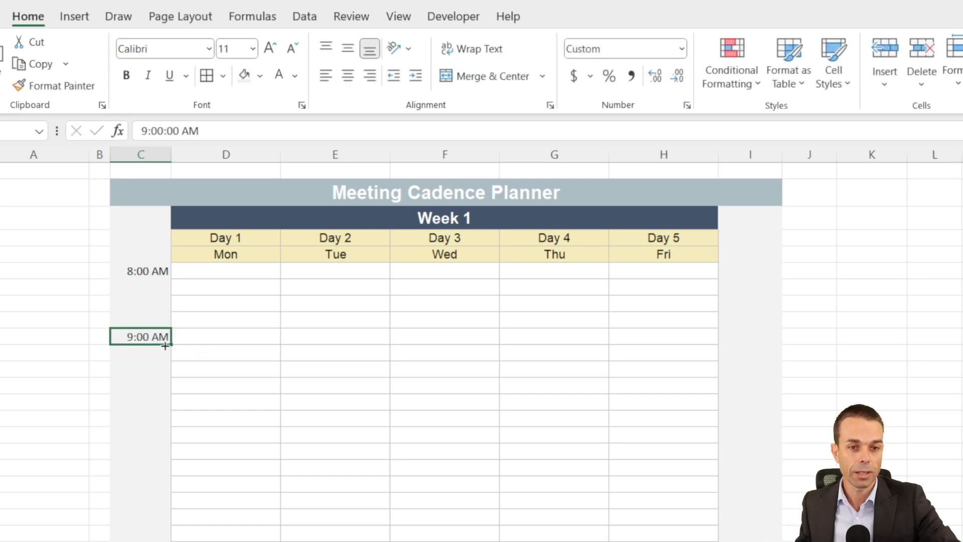
left_click_drag(164, 344, 155, 474)
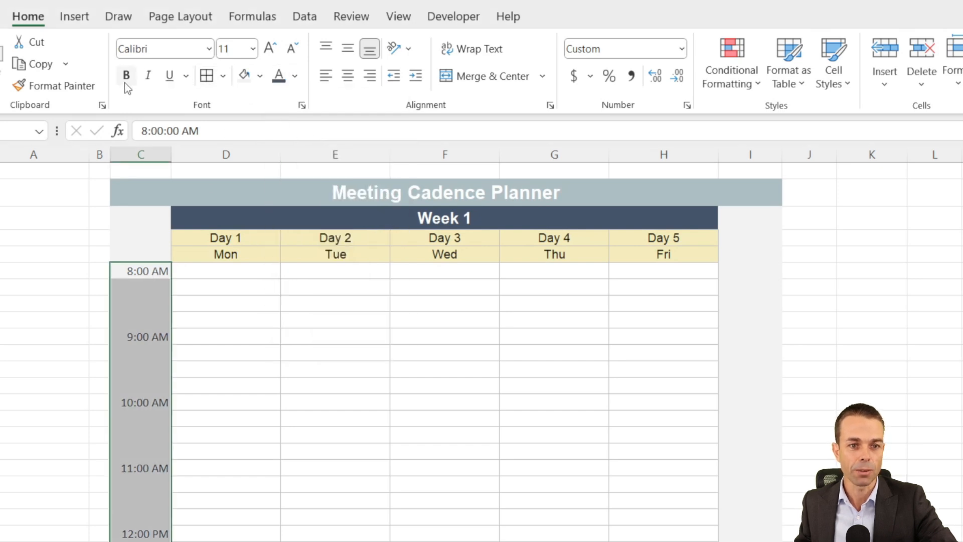
left_click(226, 270)
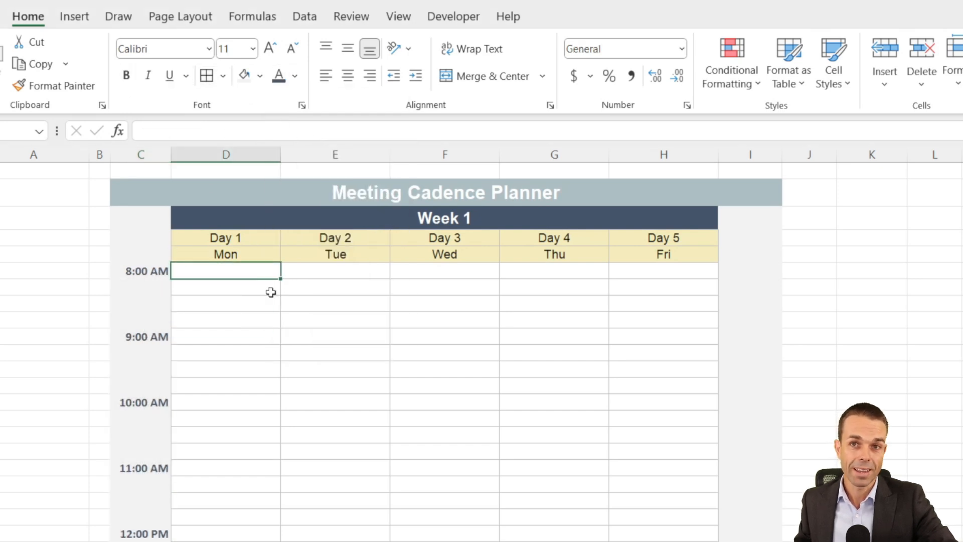
mouse_move(202, 336)
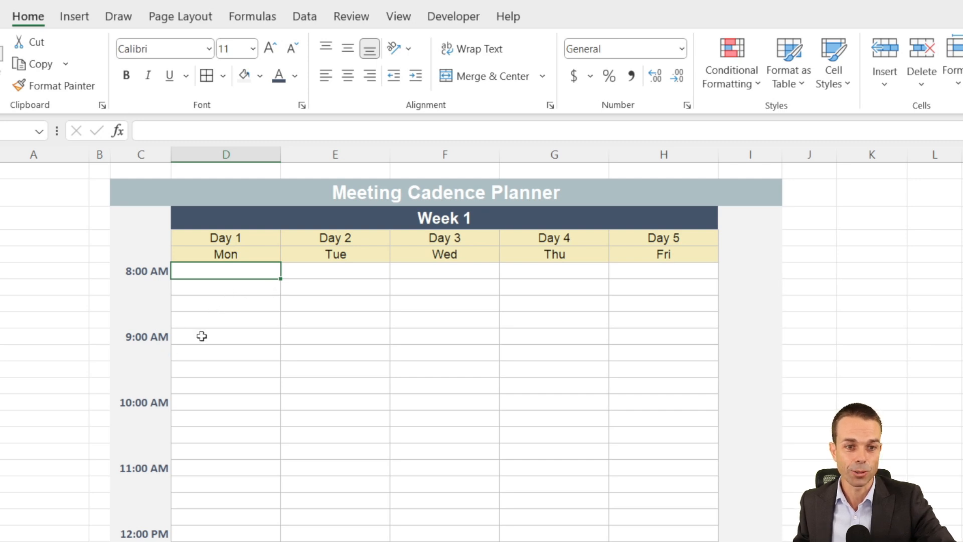
Shade the 9:00 AM hour block light green across all five days.
left_click(259, 75)
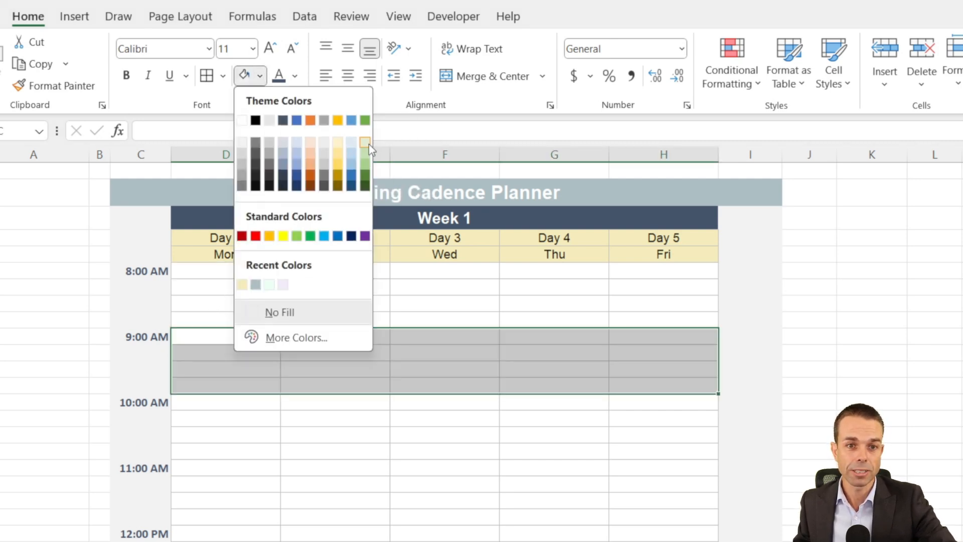
left_click(365, 141)
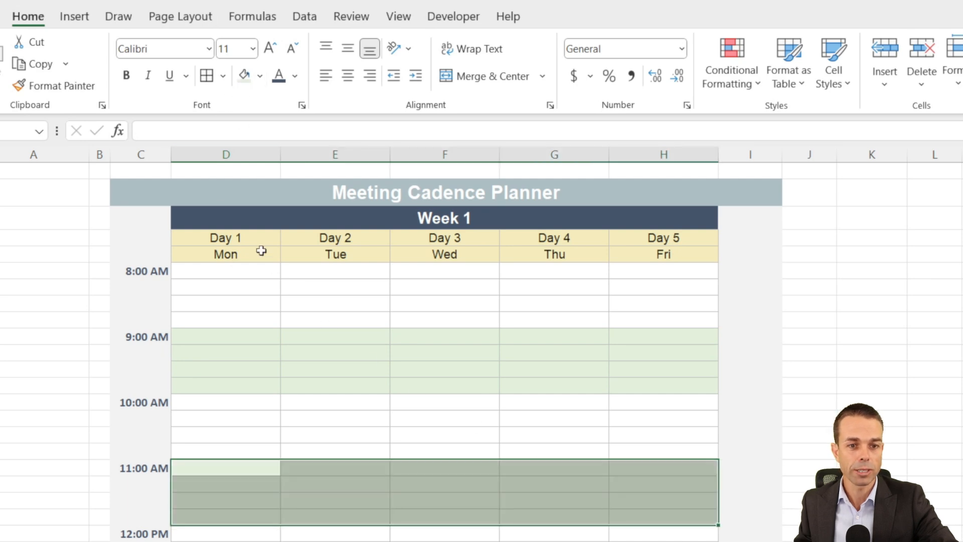
scroll("down", 3)
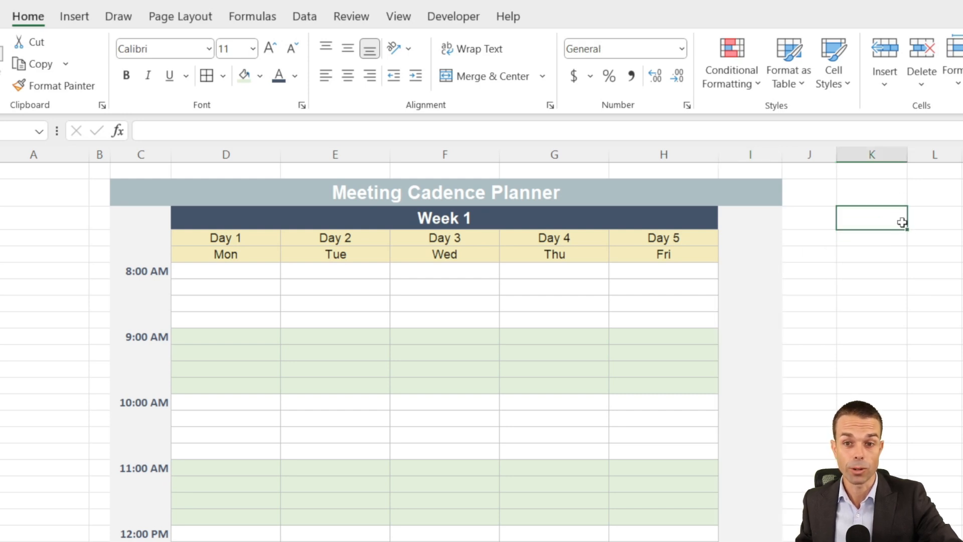
Label the time column Eastern at font size 10 and add a Timezones heading beside the planner.
type("Timezones")
left_click(140, 218)
type("Eastern")
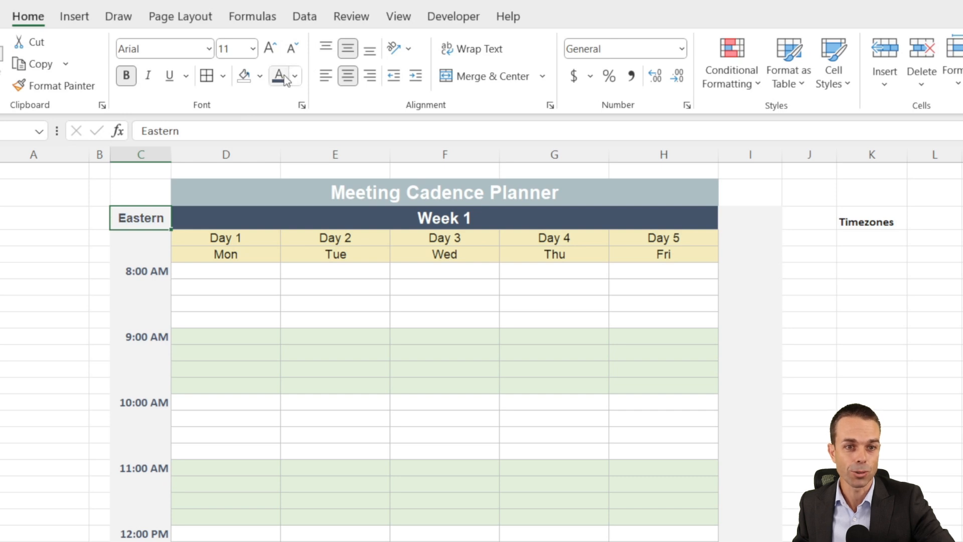
mouse_move(307, 65)
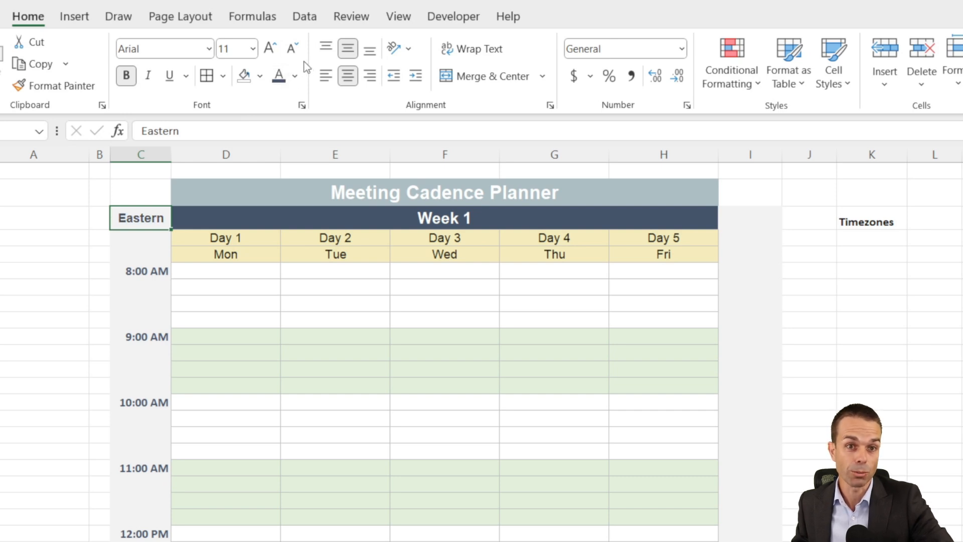
left_click(369, 75)
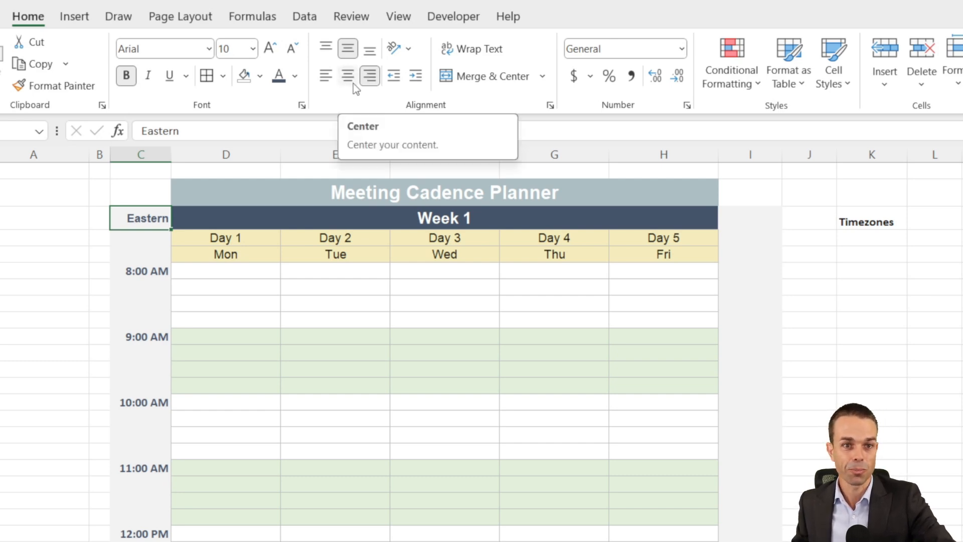
List Central, Mountain and Pacific centered under the Timezones heading in K4:K6.
left_click(871, 217)
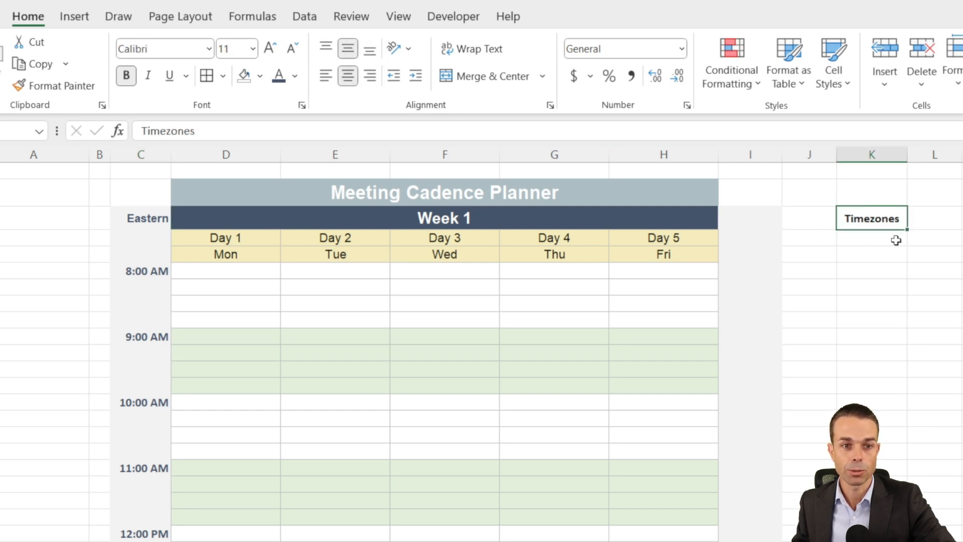
type("Centr")
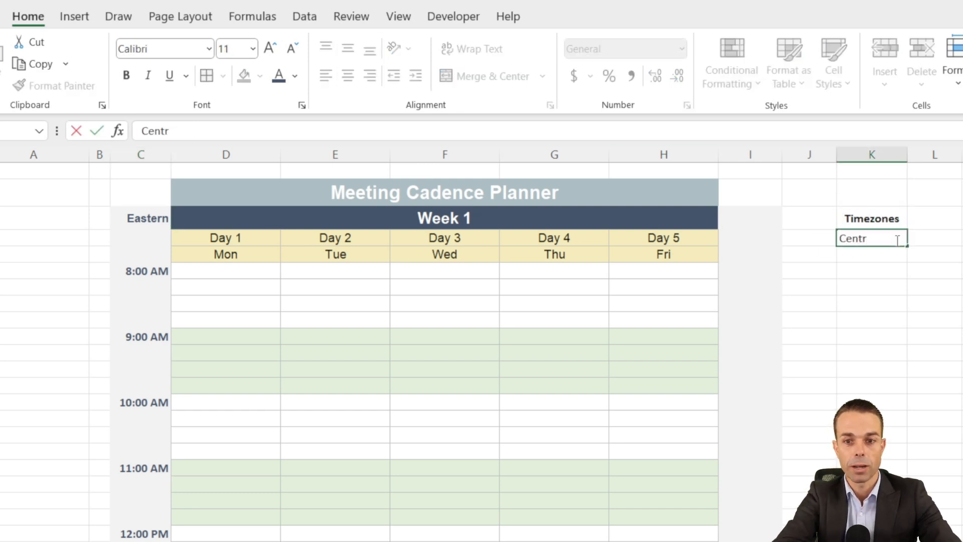
type("Moun")
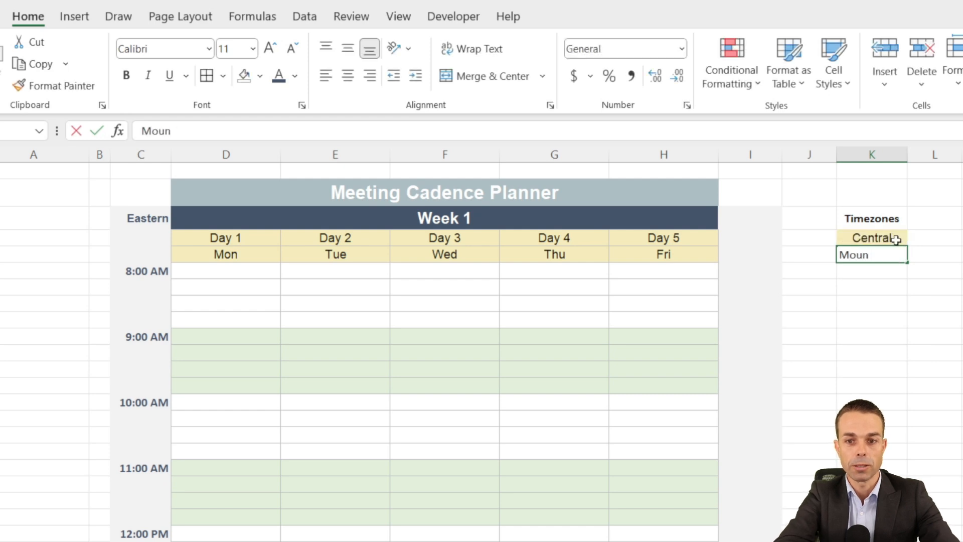
type("Pacific")
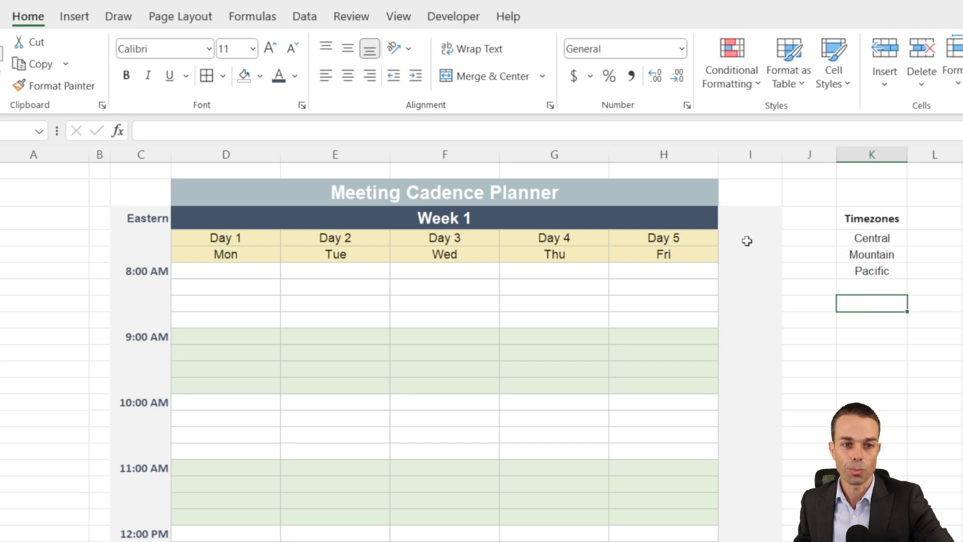
left_click(750, 218)
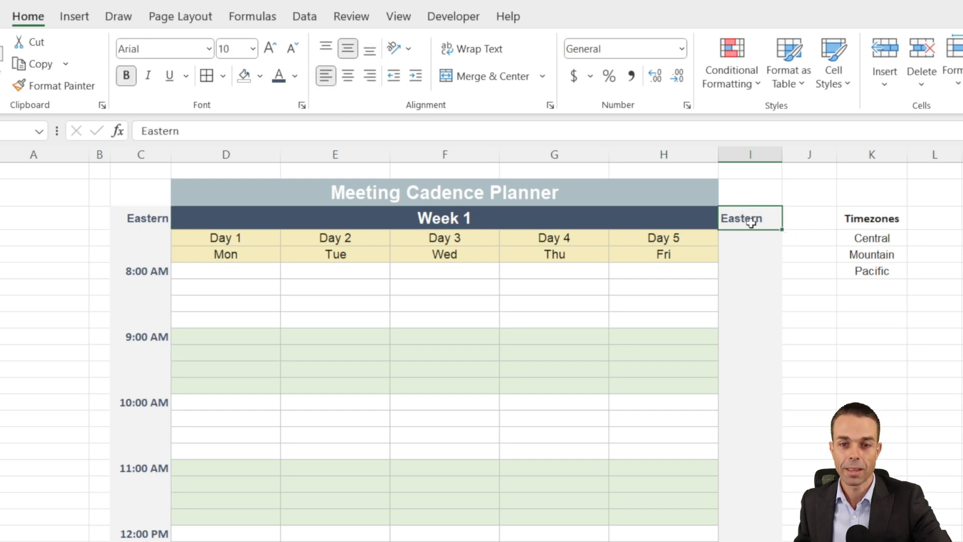
Give cell I3 list validation drawing its allowed values from the Timezones range $K$4:$K$6.
key("Delete")
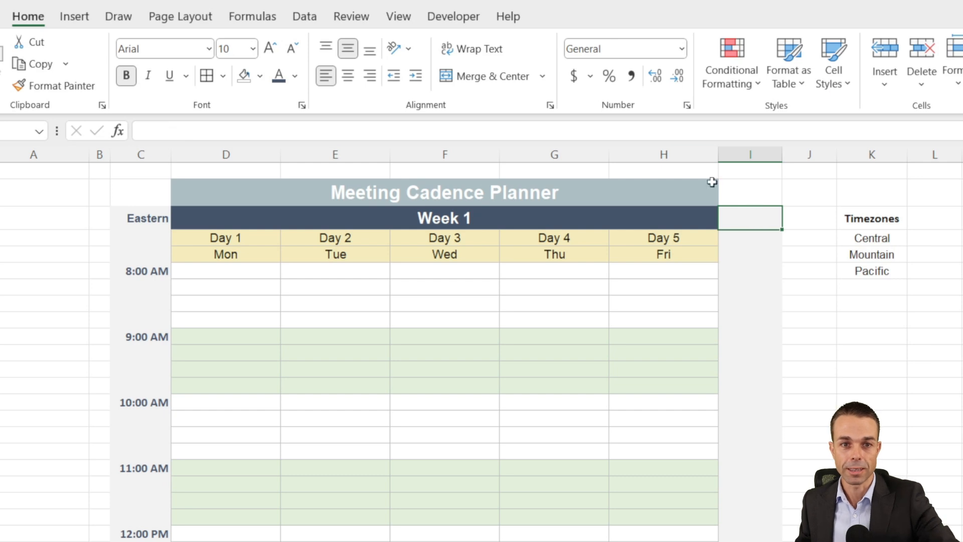
left_click(304, 16)
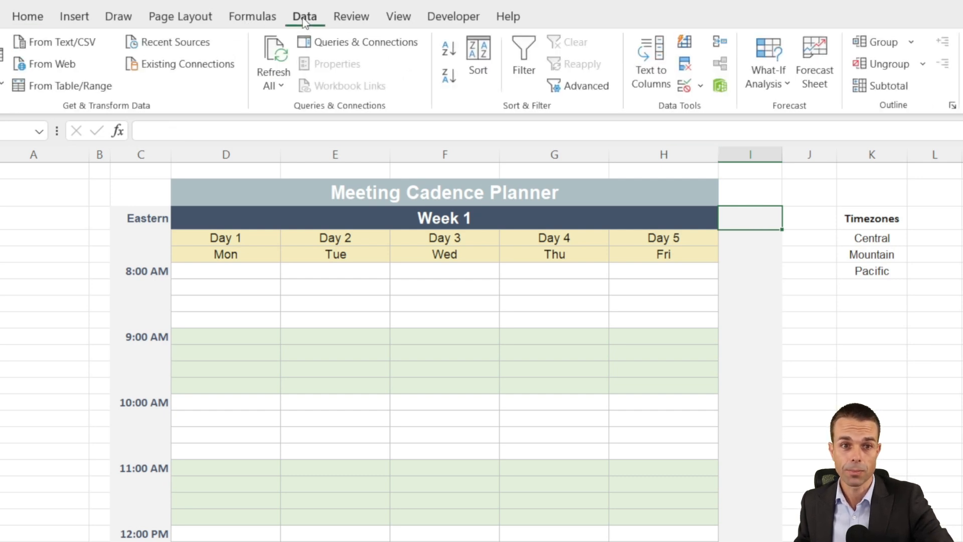
left_click(700, 85)
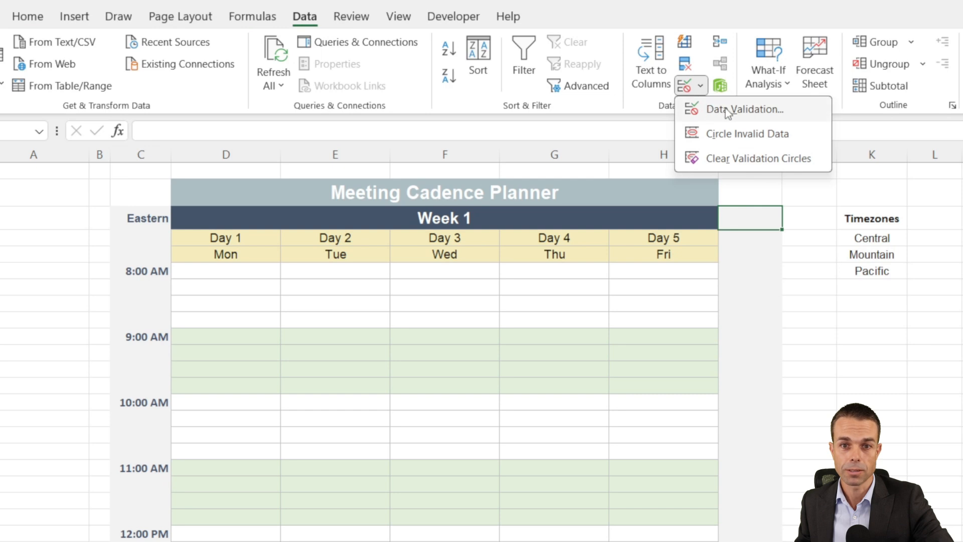
left_click(745, 110)
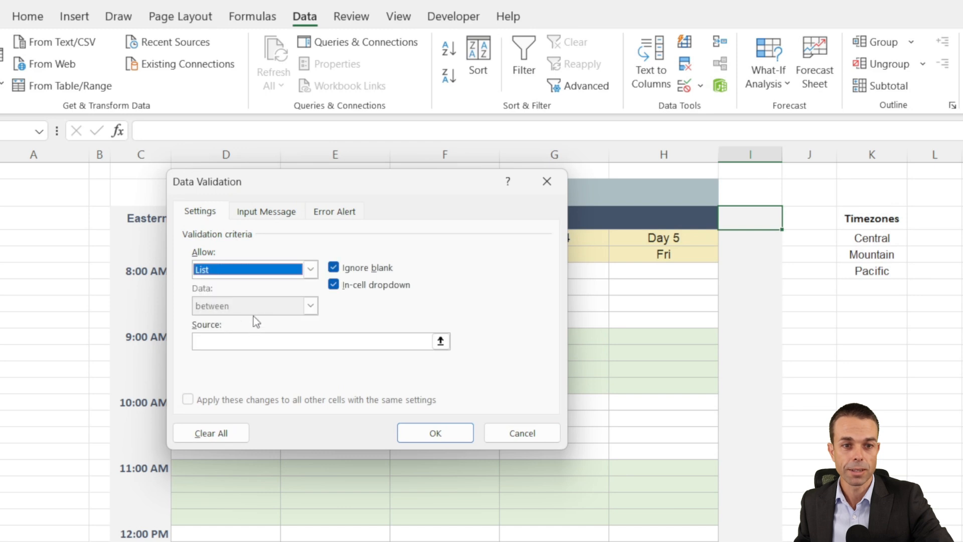
left_click(313, 341)
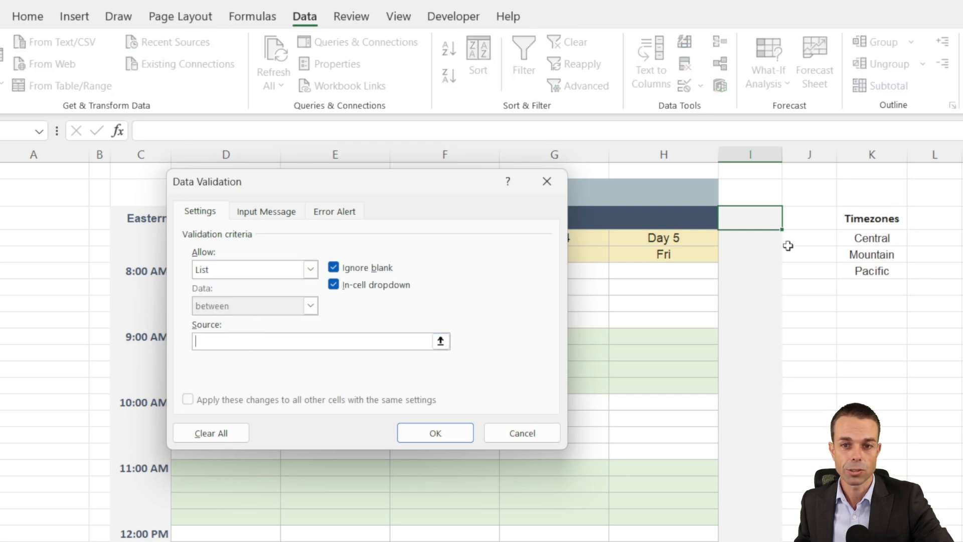
mouse_move(880, 239)
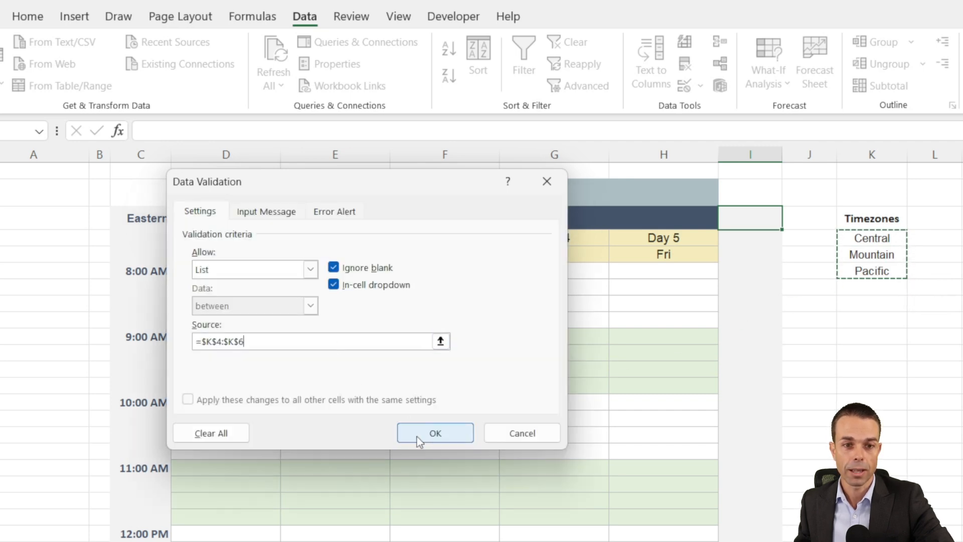
left_click(435, 432)
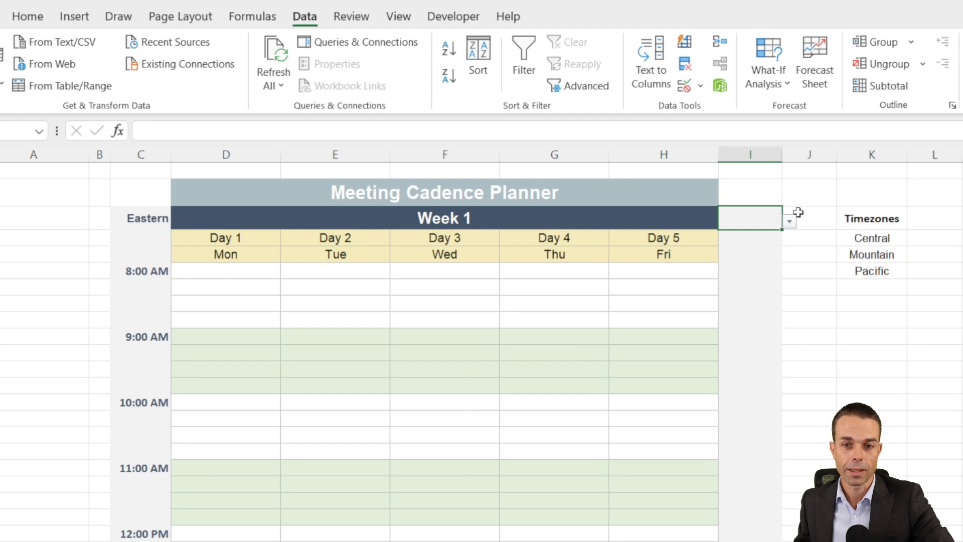
Choose Central from the new timezone dropdown in I3.
left_click(789, 218)
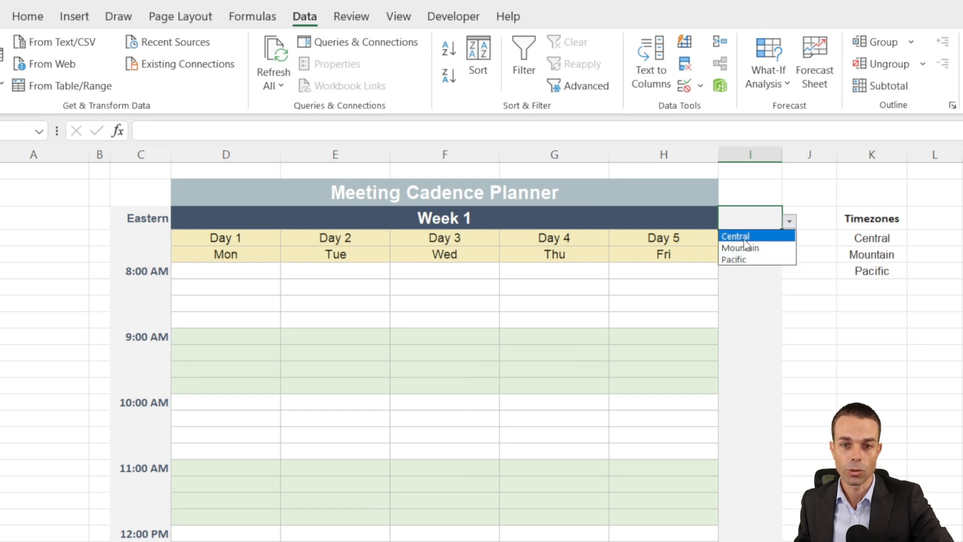
left_click(736, 235)
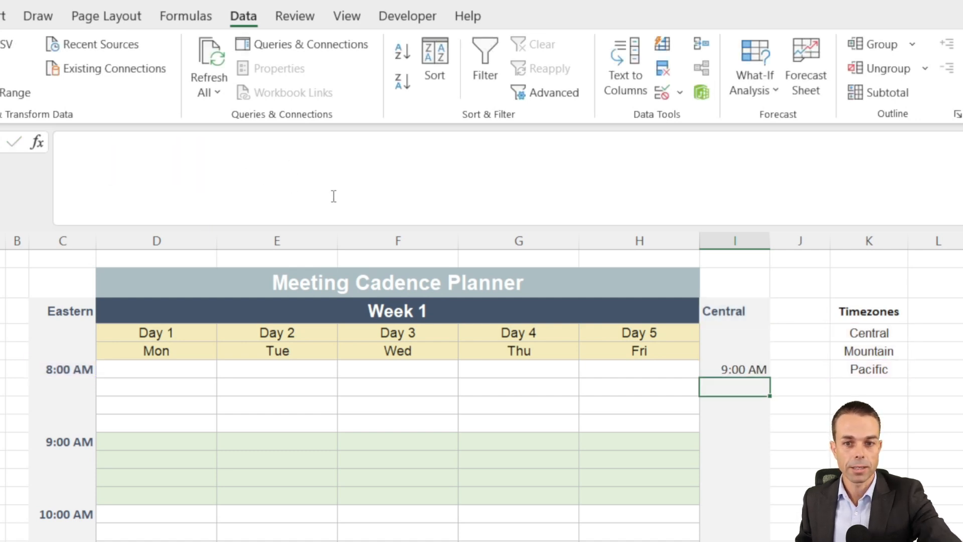
Select the converted 9:00 AM Central time in I6 and make it bold.
left_click(734, 369)
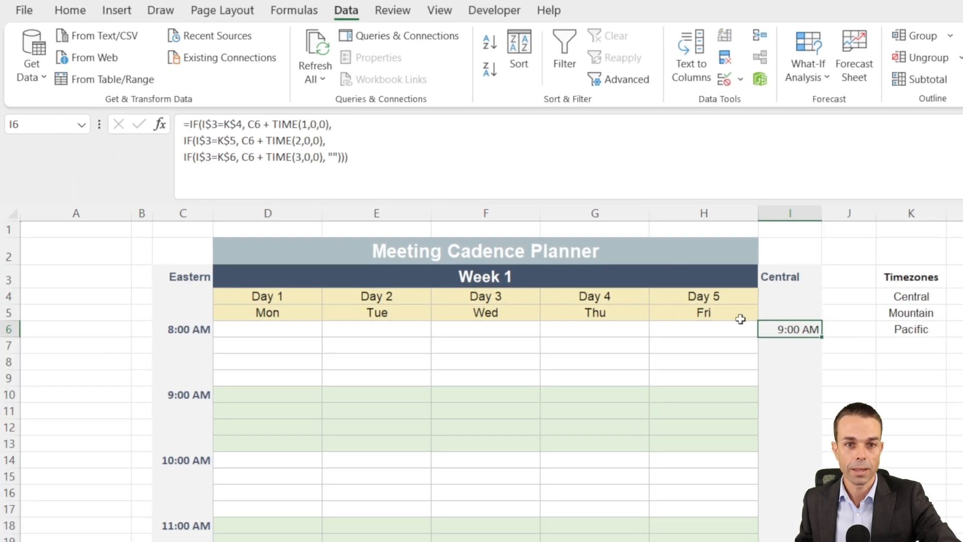
left_click(70, 10)
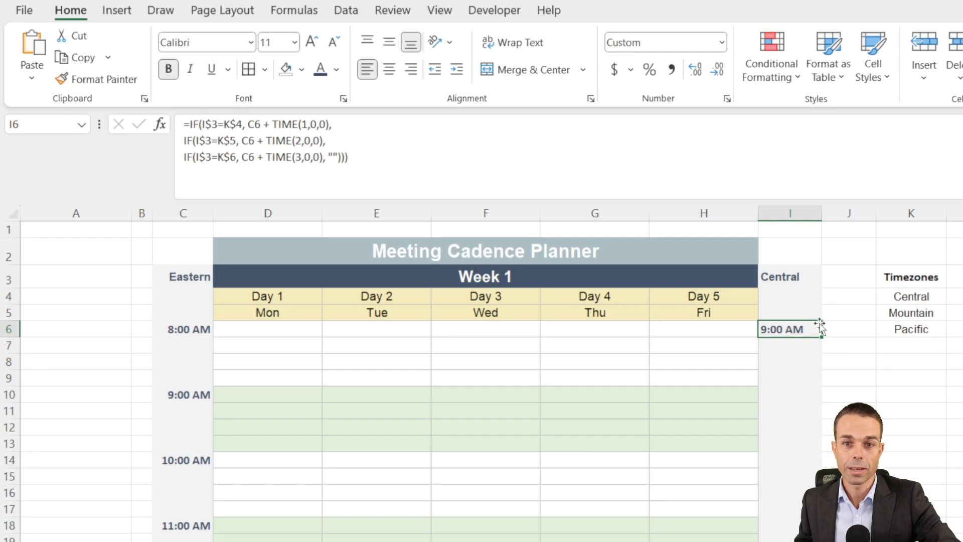
mouse_move(746, 310)
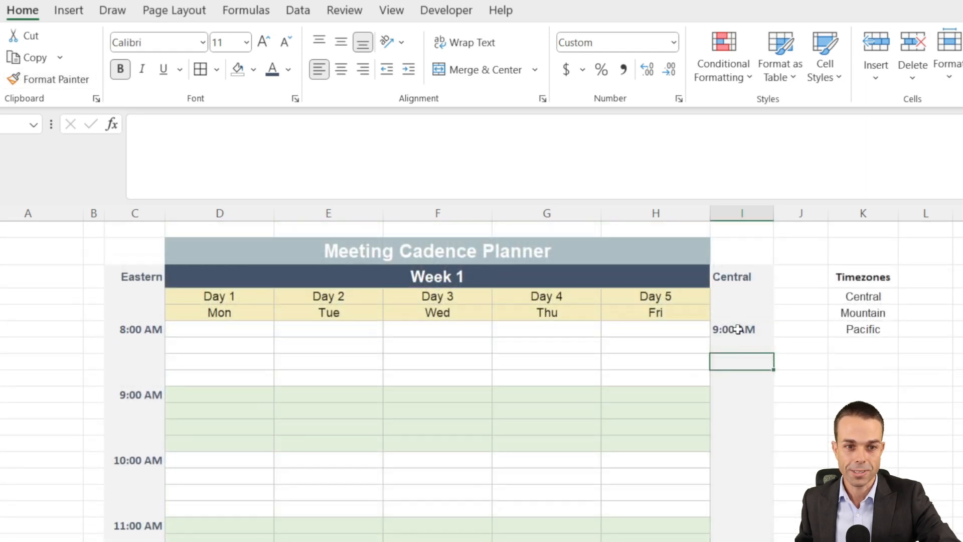
Copy the I6 conversion formula down into every hour row of the converted column.
left_click(740, 329)
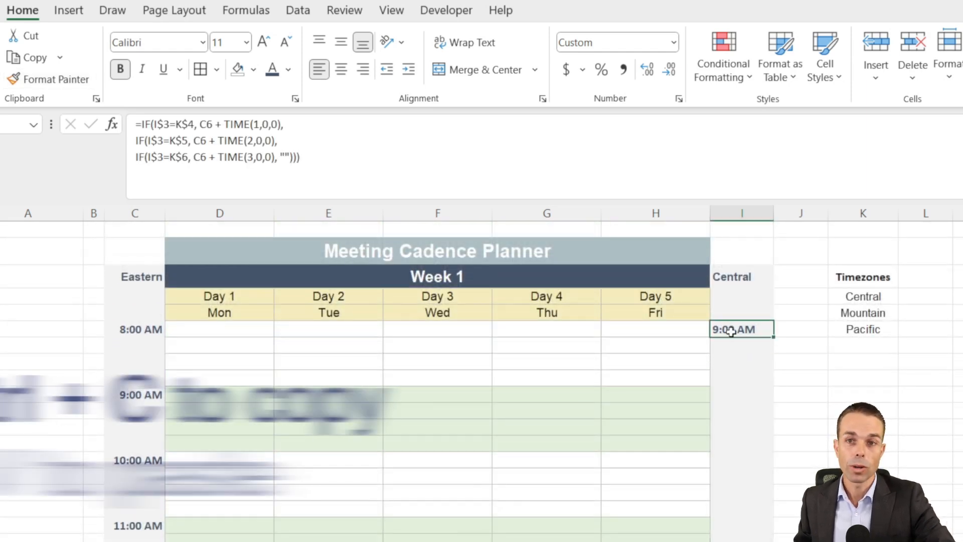
key("ctrl+c")
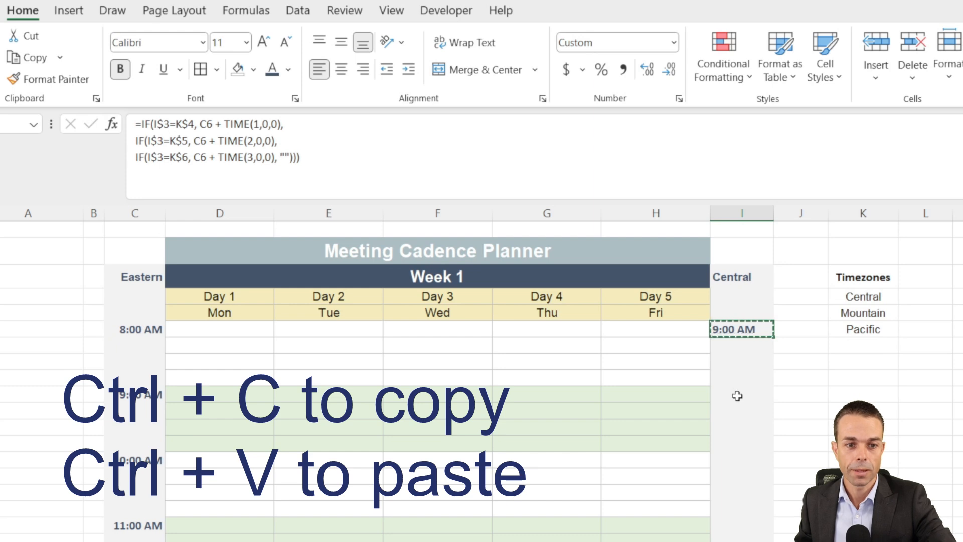
key("ctrl+v")
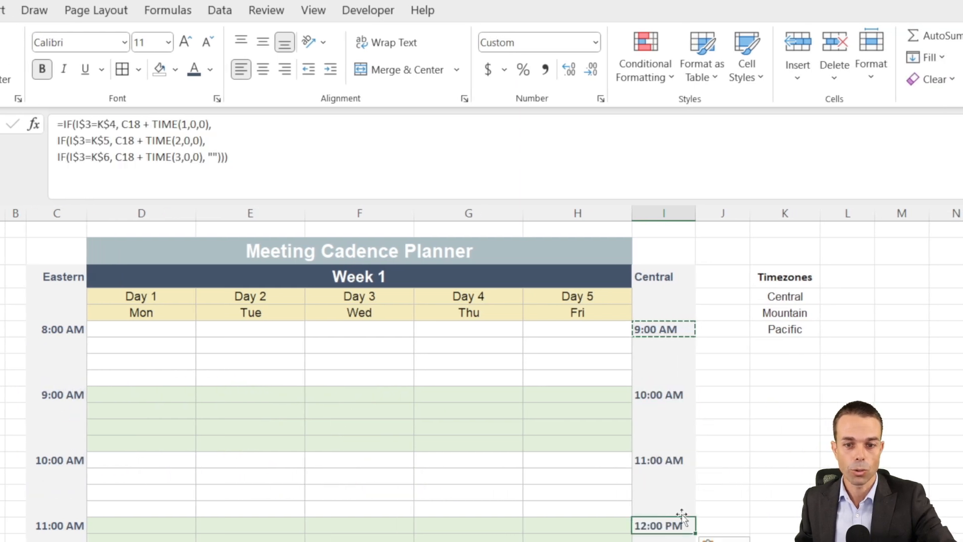
scroll("down", 3)
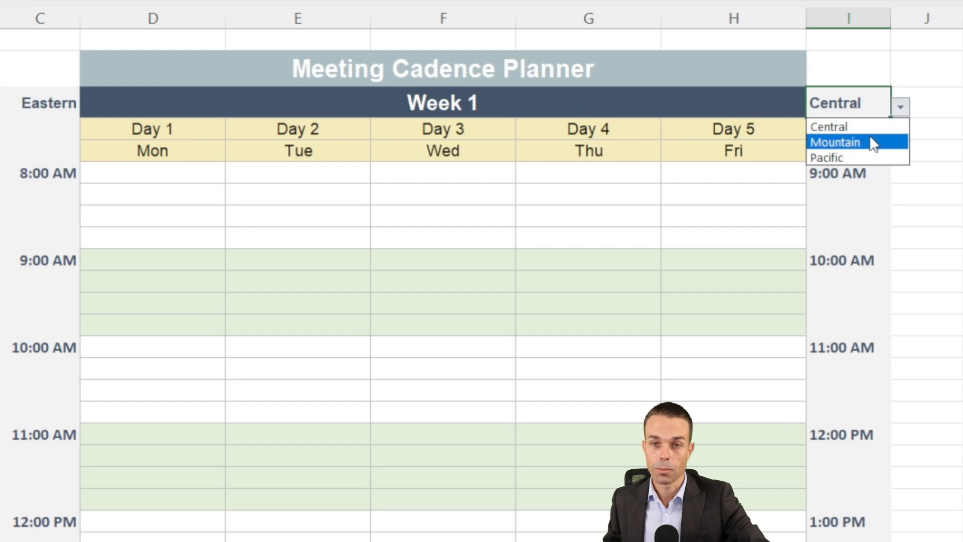
Switch the timezone dropdown to Mountain, then Pacific, shifting 8:00 AM to 11:00 AM.
left_click(834, 141)
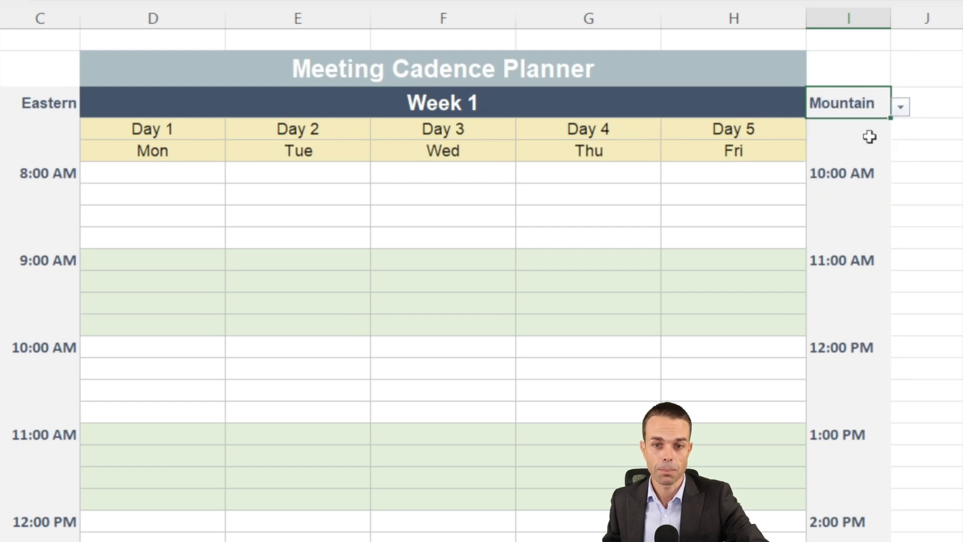
left_click(899, 107)
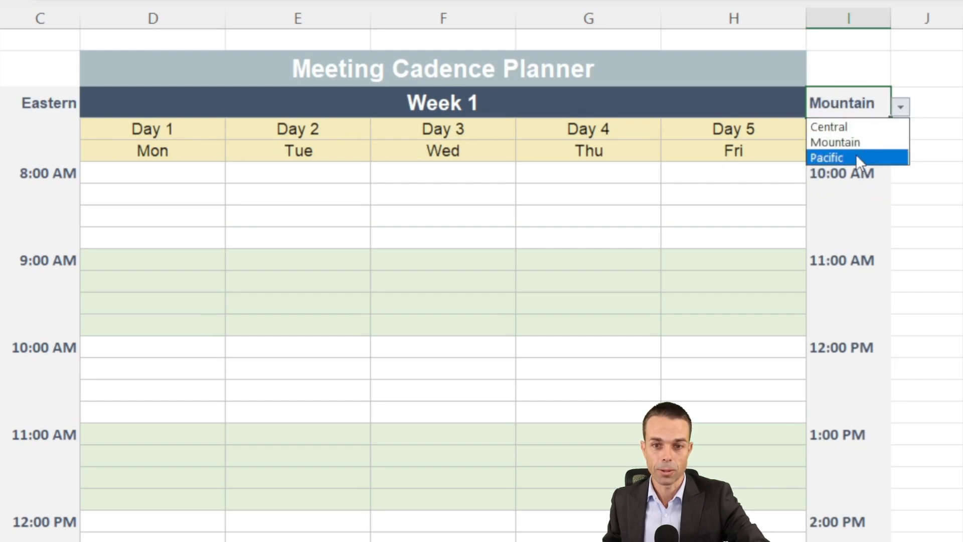
left_click(827, 157)
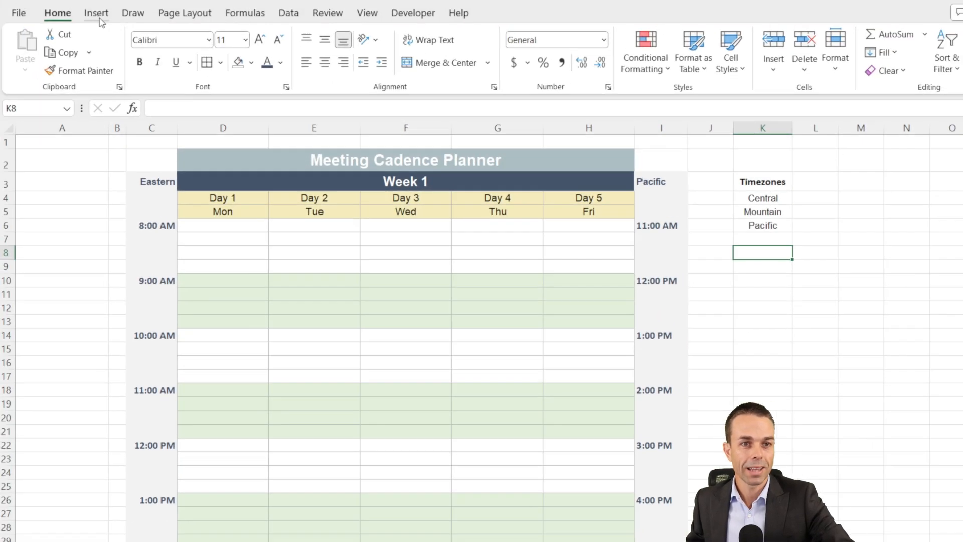
Hide the worksheet gridlines from the View settings, leaving only the planner's borders.
left_click(97, 12)
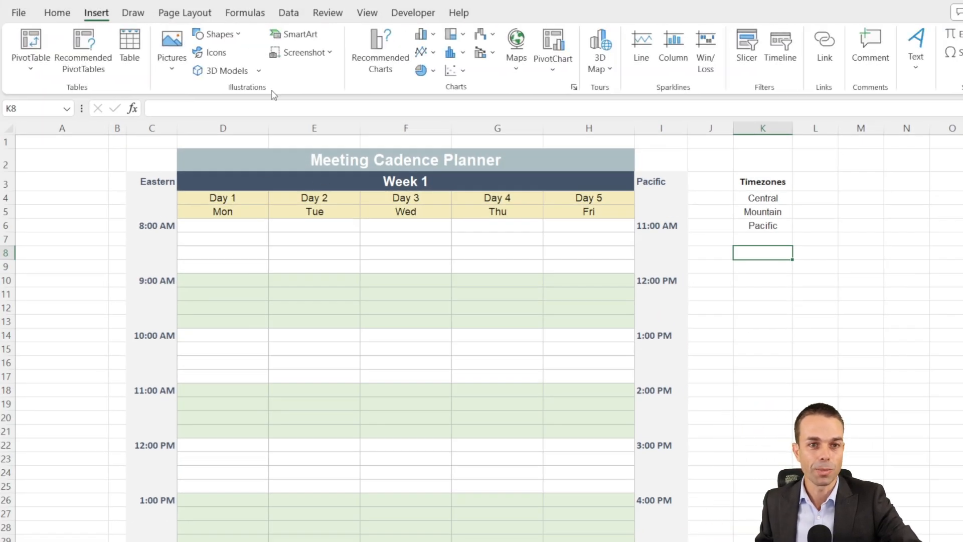
mouse_move(327, 13)
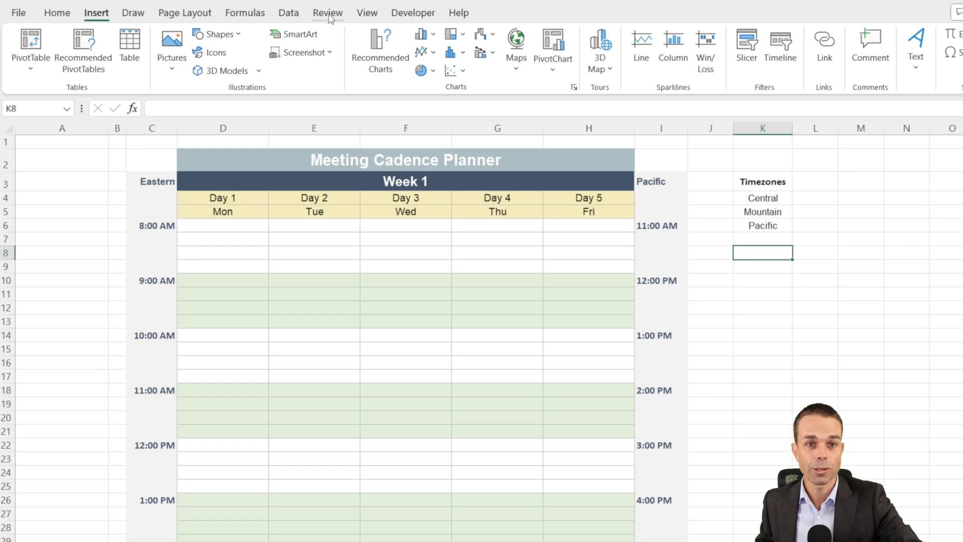
left_click(367, 12)
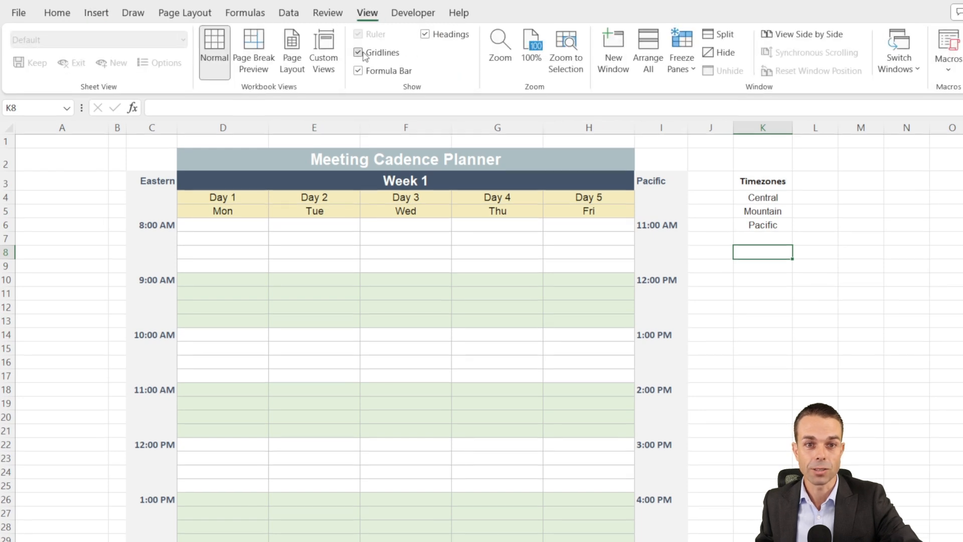
left_click(358, 53)
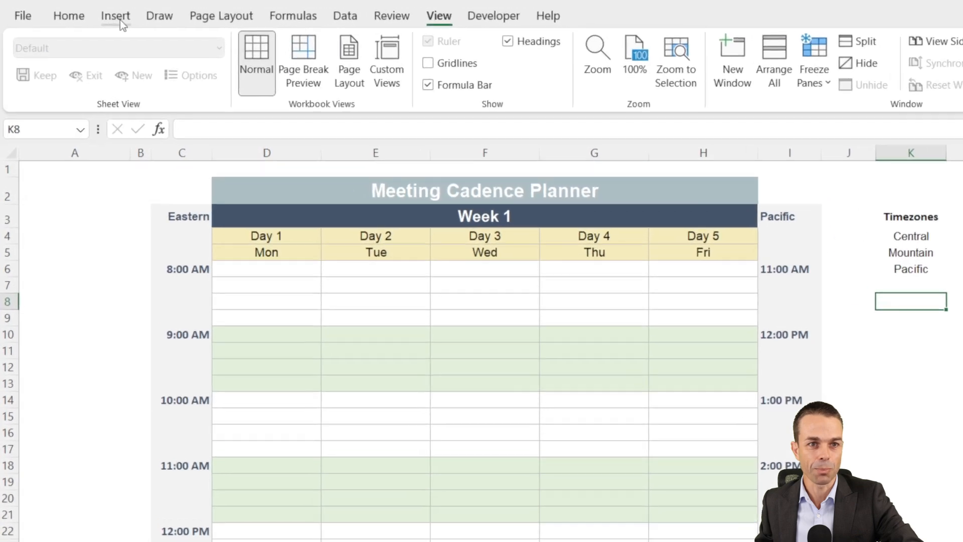
Draw a rounded rectangle on Thursday at 9:00 AM and give it a pale green, dashed-outline style.
left_click(115, 15)
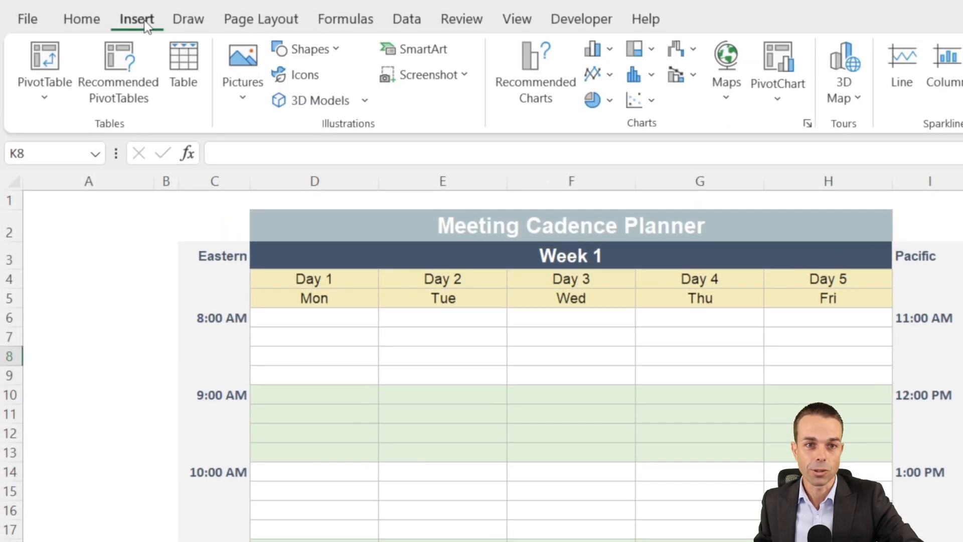
left_click(305, 48)
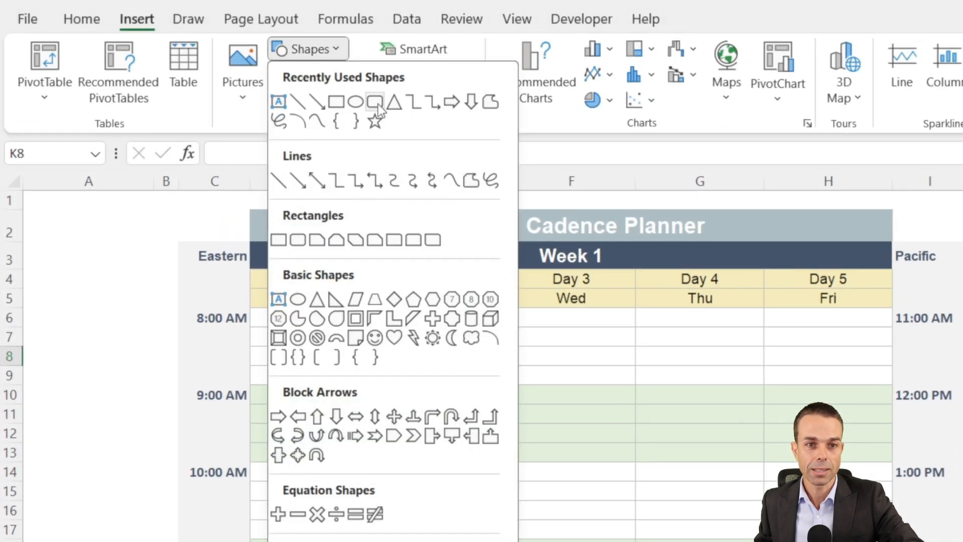
mouse_move(376, 103)
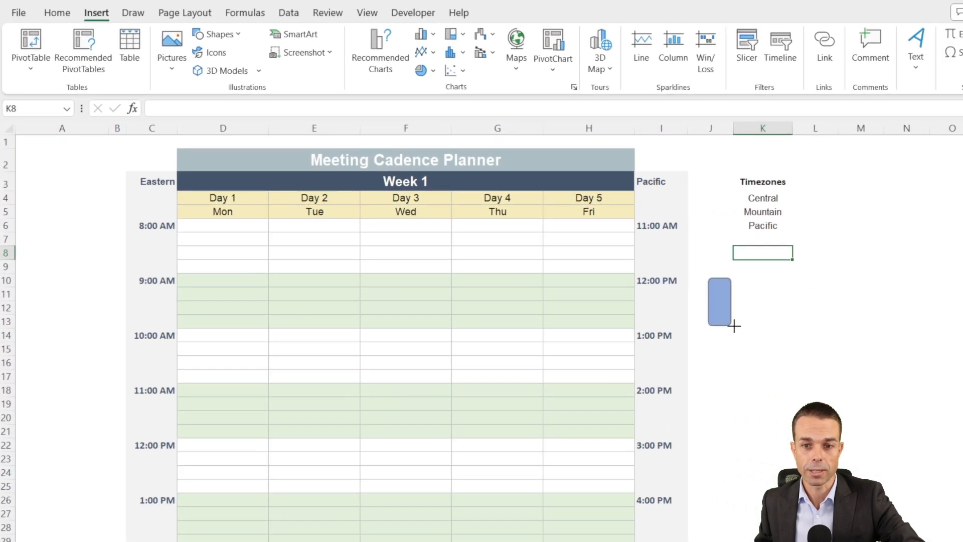
left_click_drag(707, 284, 817, 330)
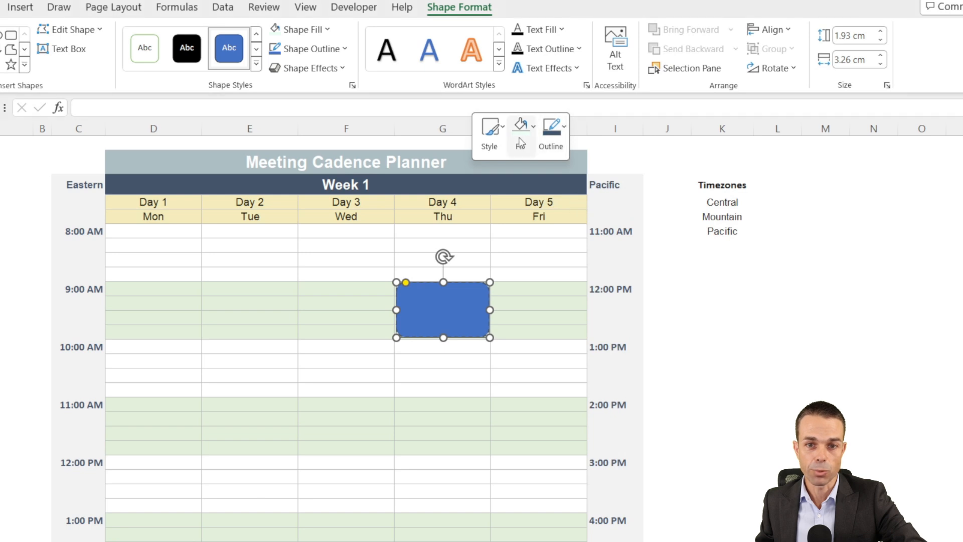
left_click(520, 129)
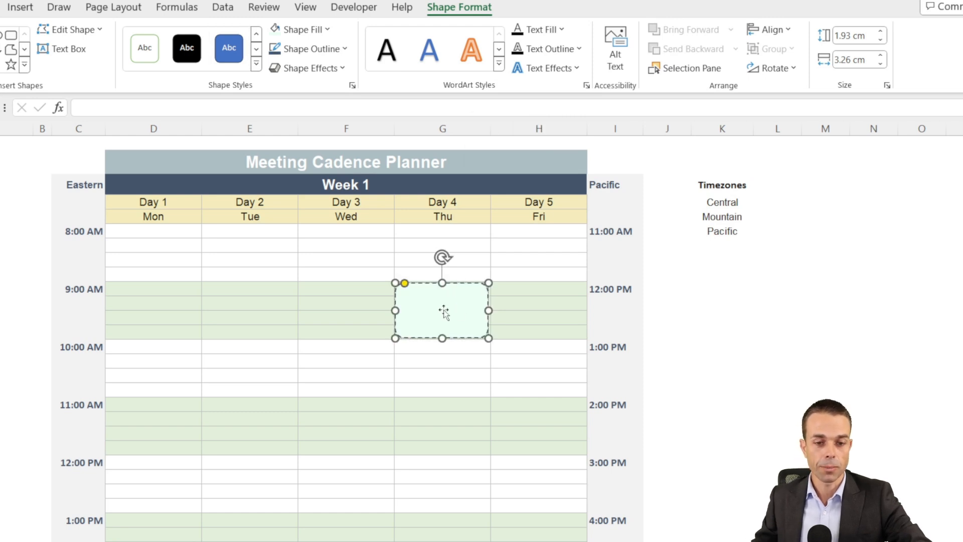
Label the box Our First Meeting with its text colour set to Automatic black.
double_click(442, 310)
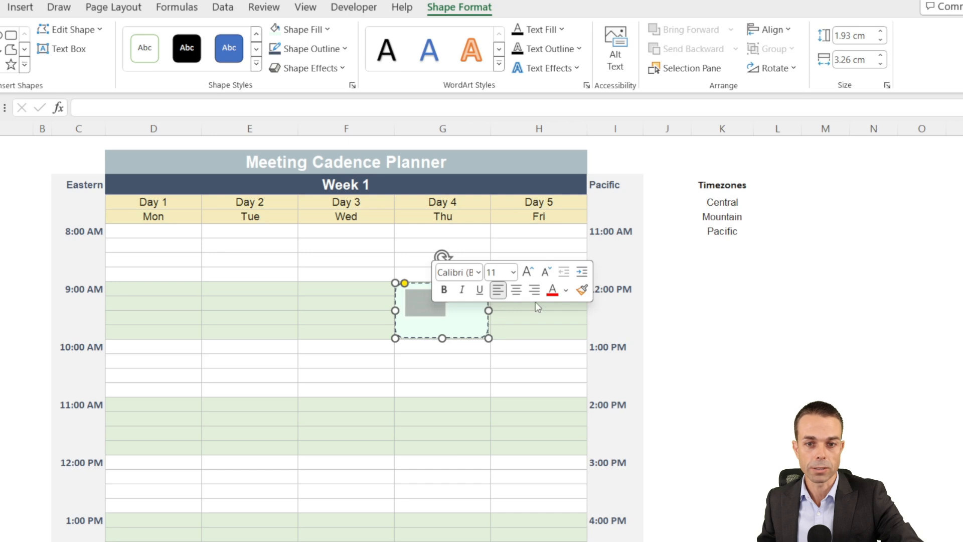
left_click(565, 289)
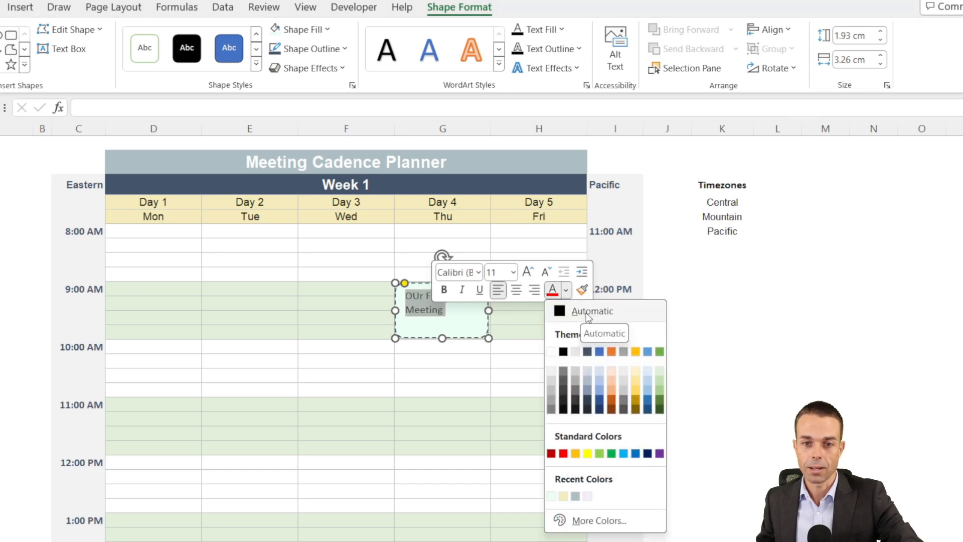
left_click(592, 311)
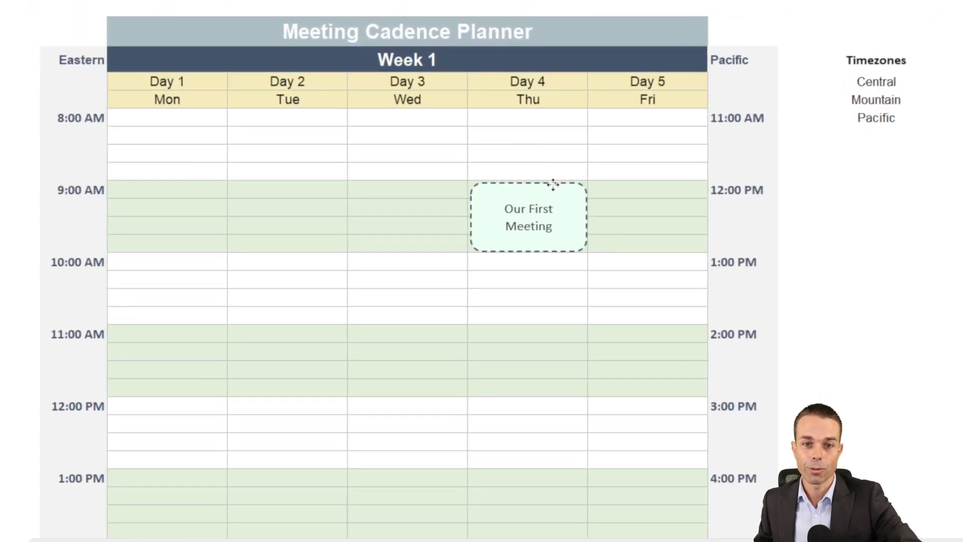
Move the meeting box to Tuesday at 9:00 AM and position the sprint meeting boxes, ending with Retrospective.
left_click_drag(529, 217, 219, 214)
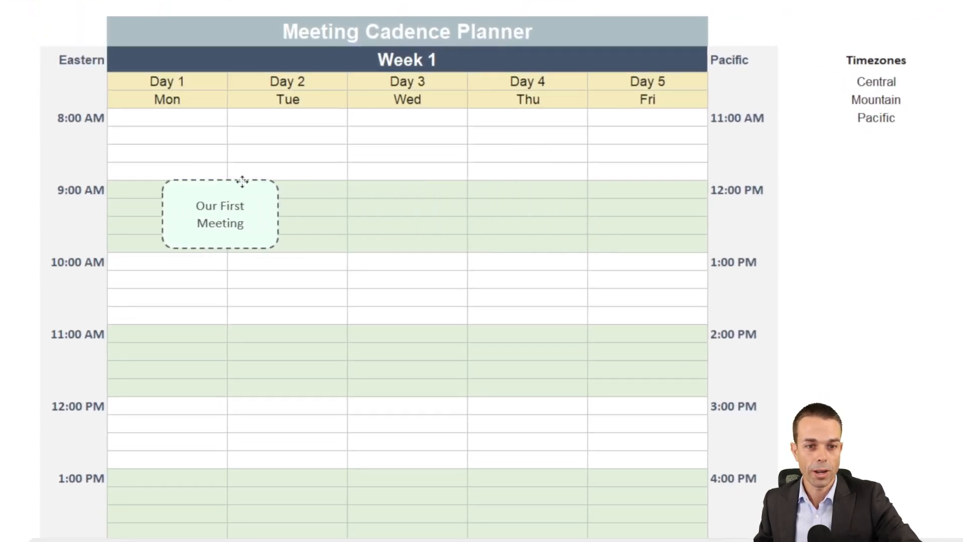
left_click_drag(220, 214, 281, 214)
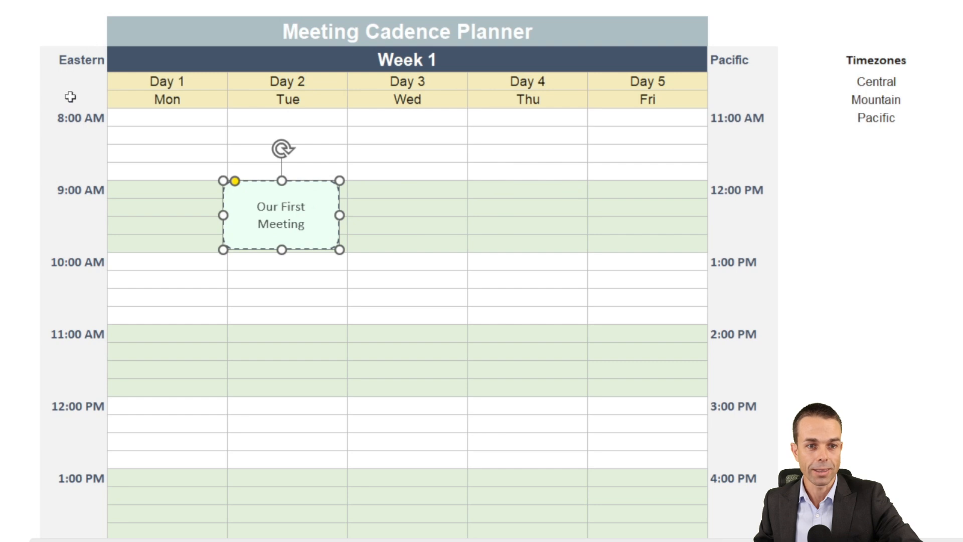
mouse_move(715, 198)
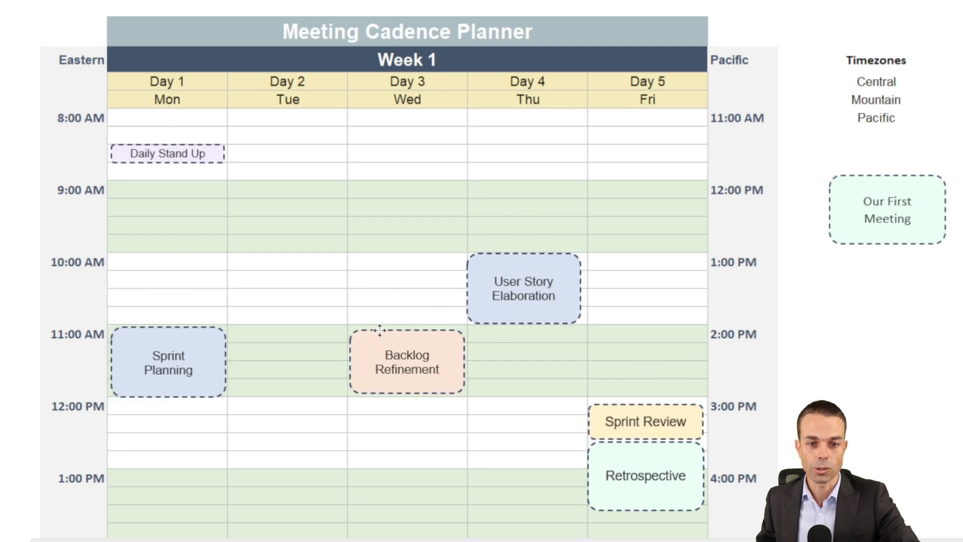
left_click(523, 289)
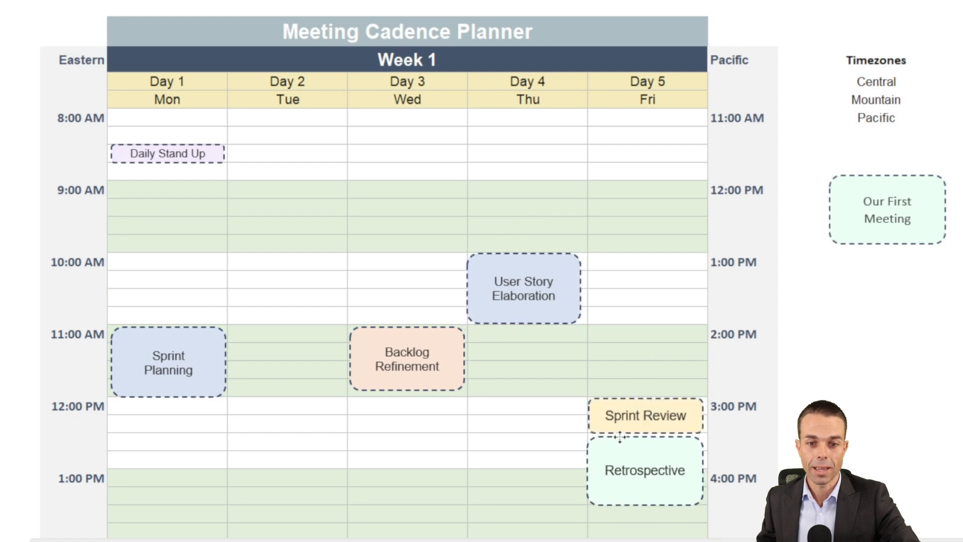
left_click(645, 472)
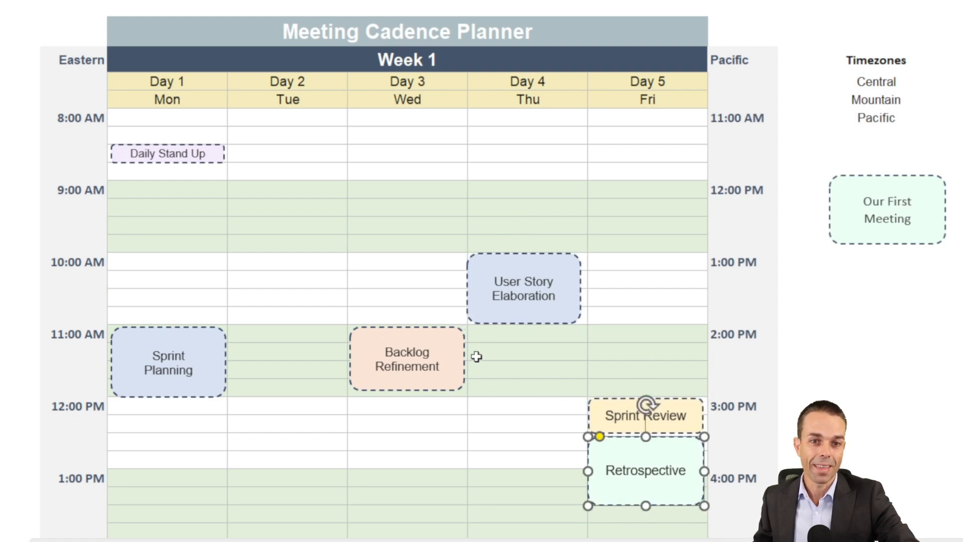